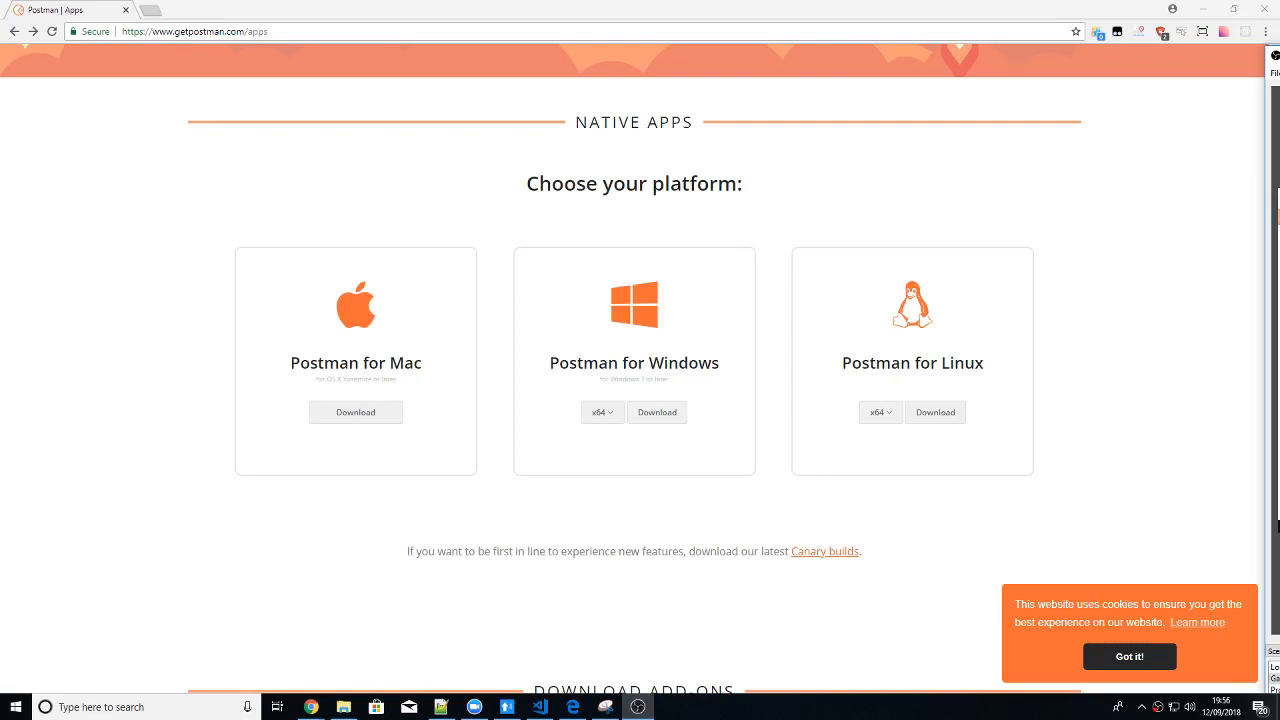
{"action": "mouse_move", "coordinate": [573, 481]}
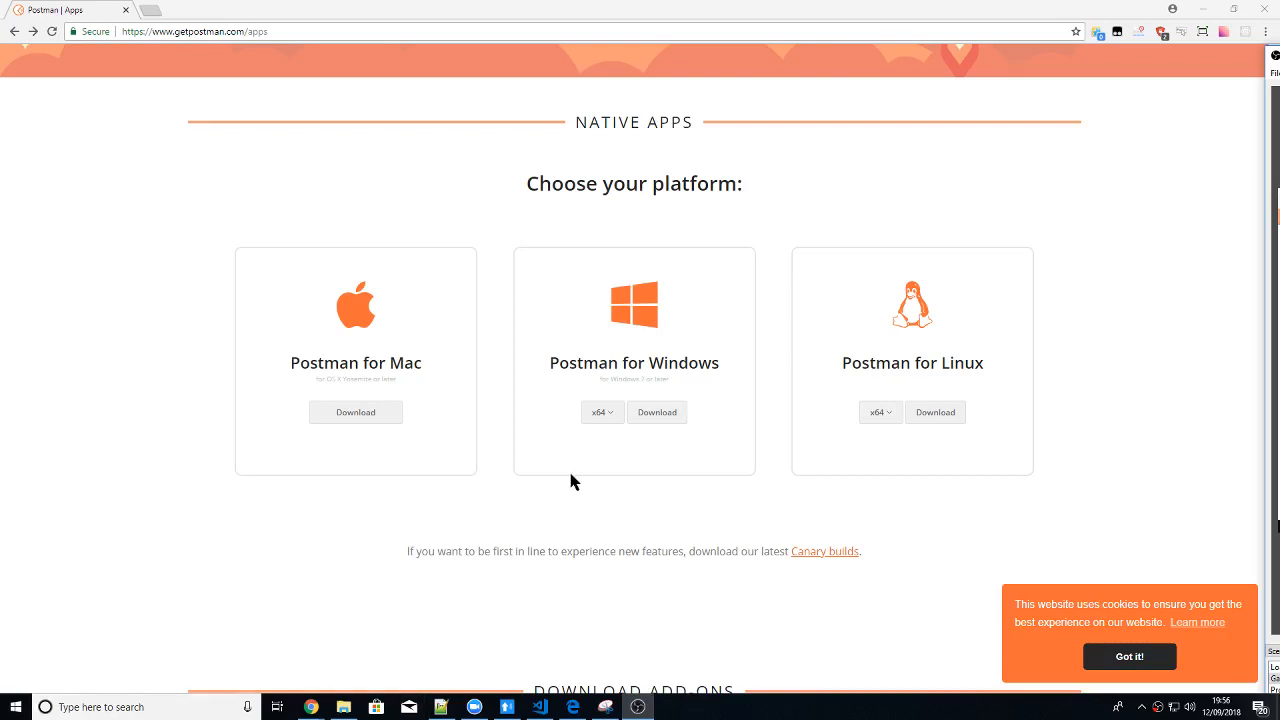
{"action": "mouse_move", "coordinate": [565, 367]}
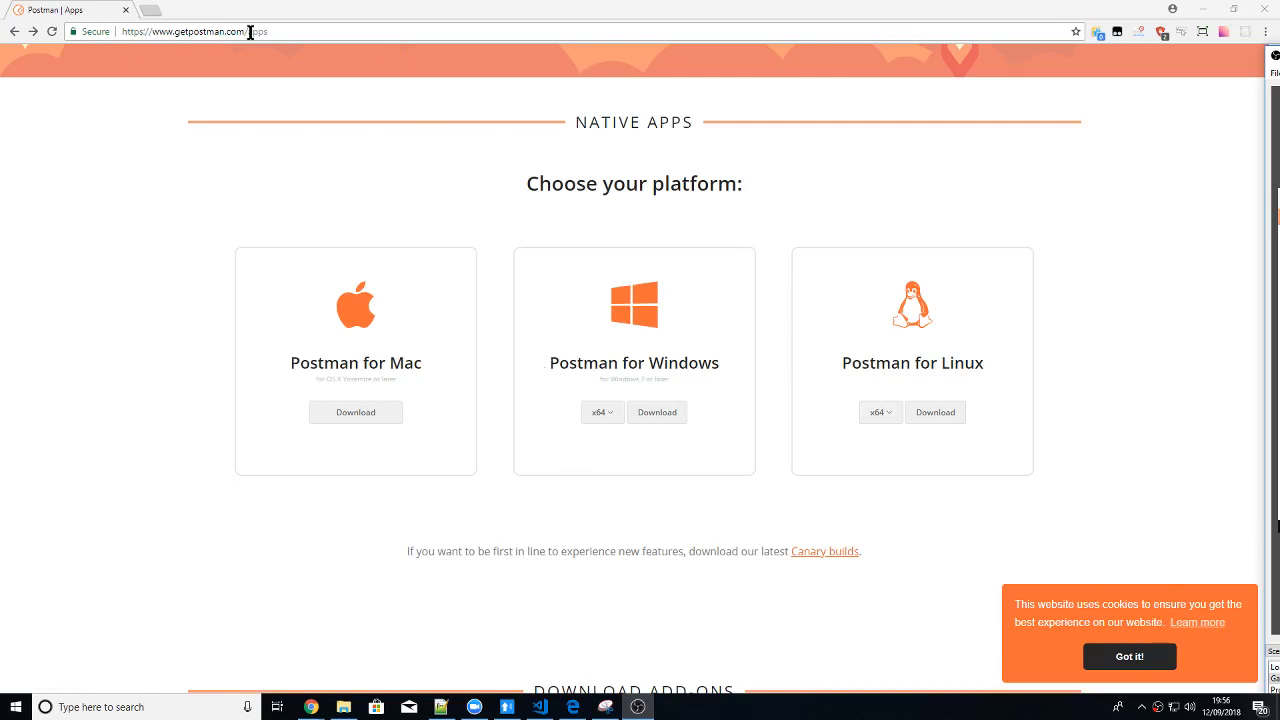
{"action": "mouse_move", "coordinate": [510, 214]}
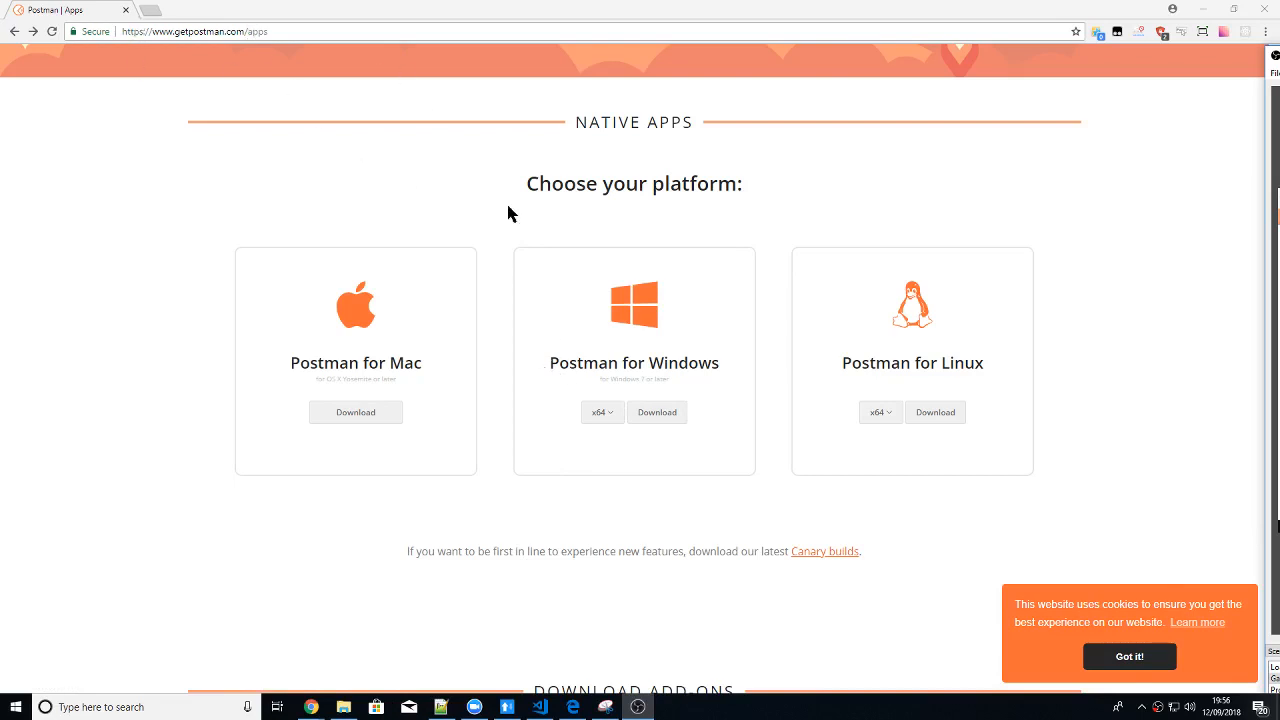
Download the 64-bit Postman for Windows installer from the getpostman.com apps page
{"action": "left_click", "coordinate": [657, 412]}
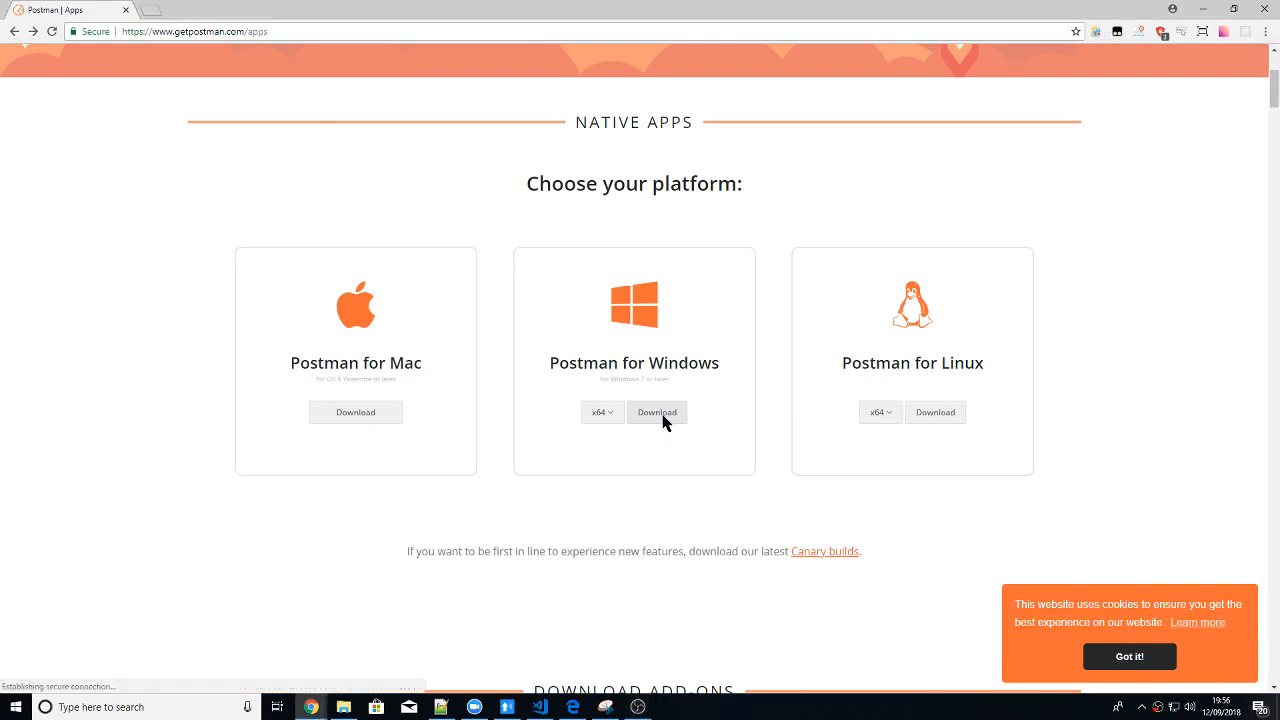
Wait until the Postman-win64 .exe installer finishes downloading
{"action": "left_click", "coordinate": [656, 412]}
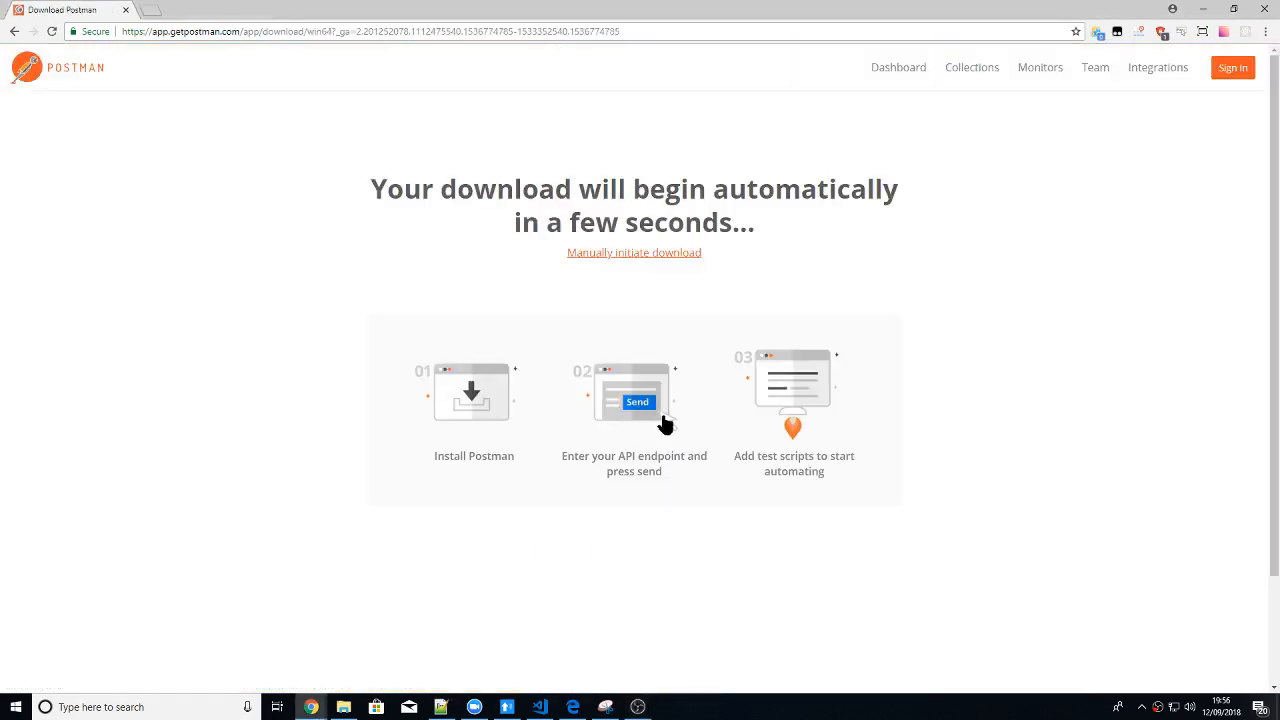
{"action": "mouse_move", "coordinate": [502, 261]}
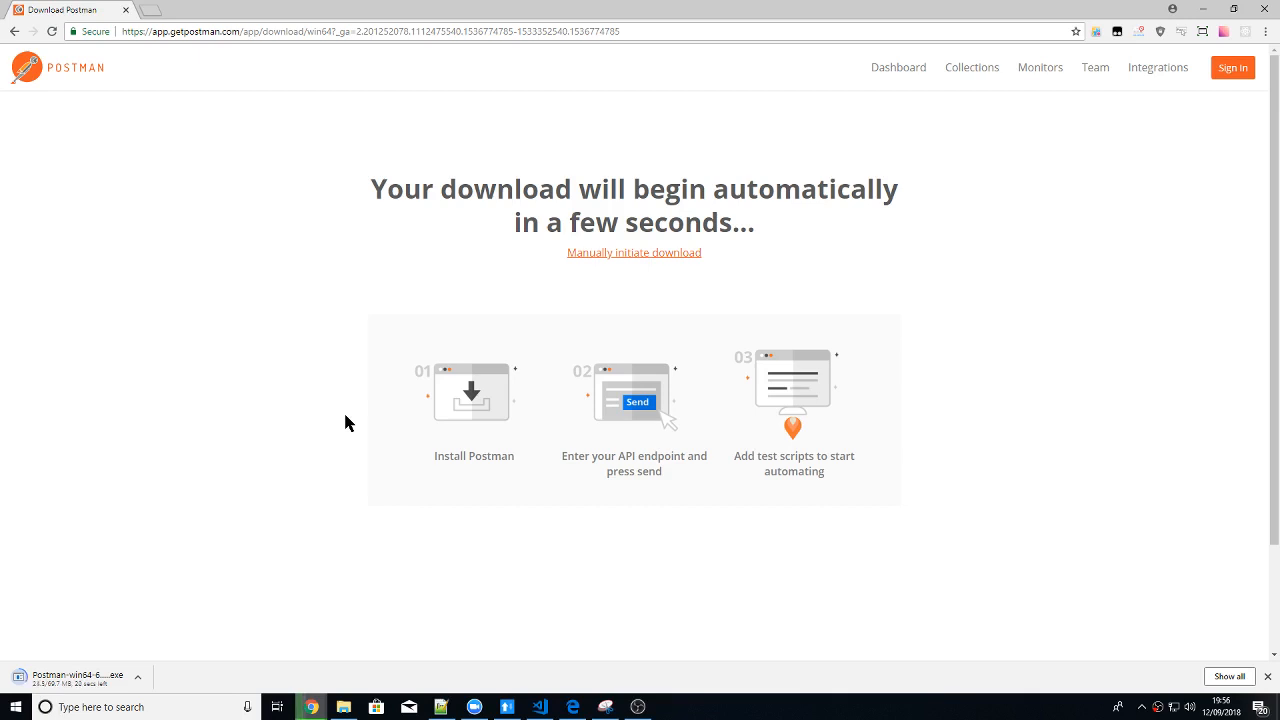
{"action": "mouse_move", "coordinate": [451, 216]}
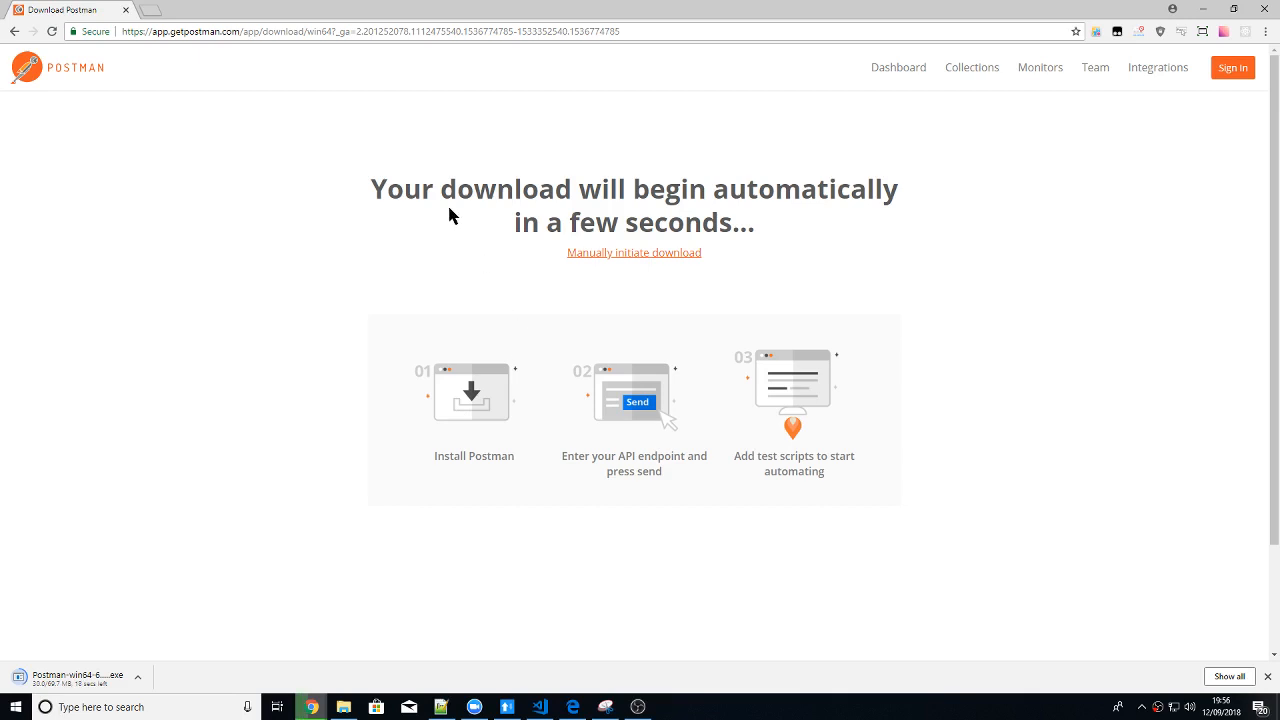
{"action": "mouse_move", "coordinate": [511, 122]}
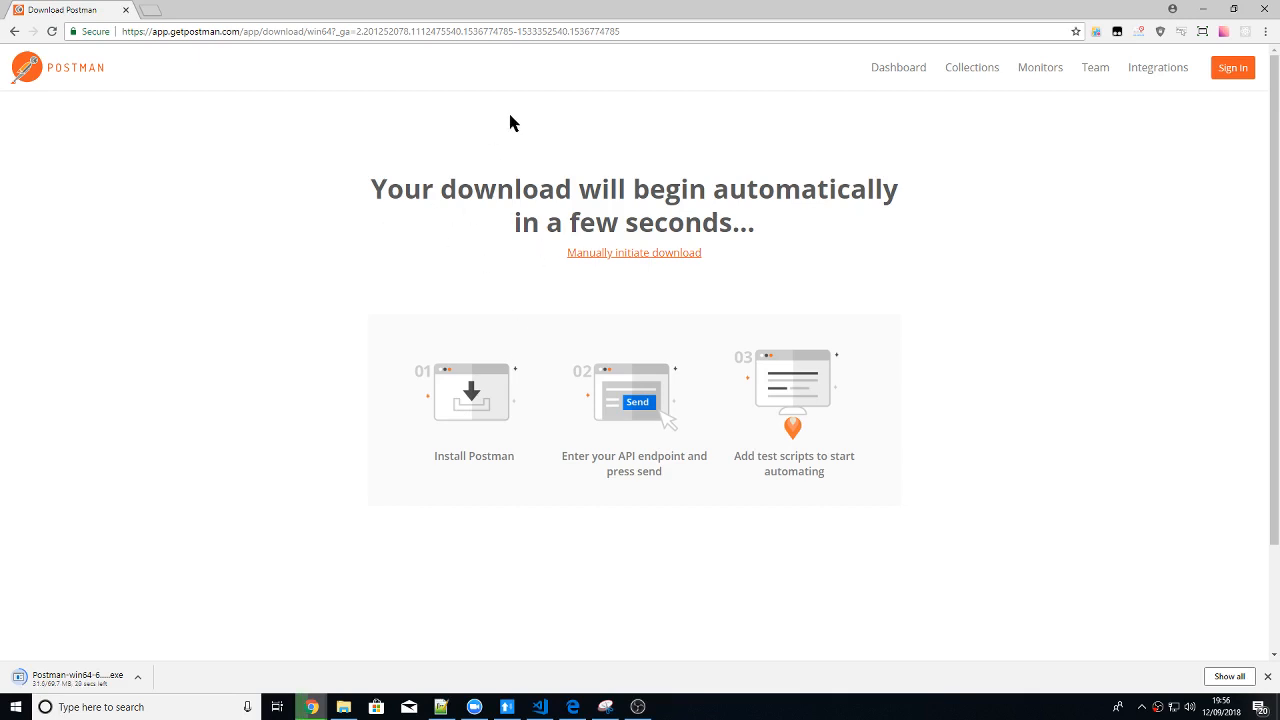
{"action": "mouse_move", "coordinate": [485, 15]}
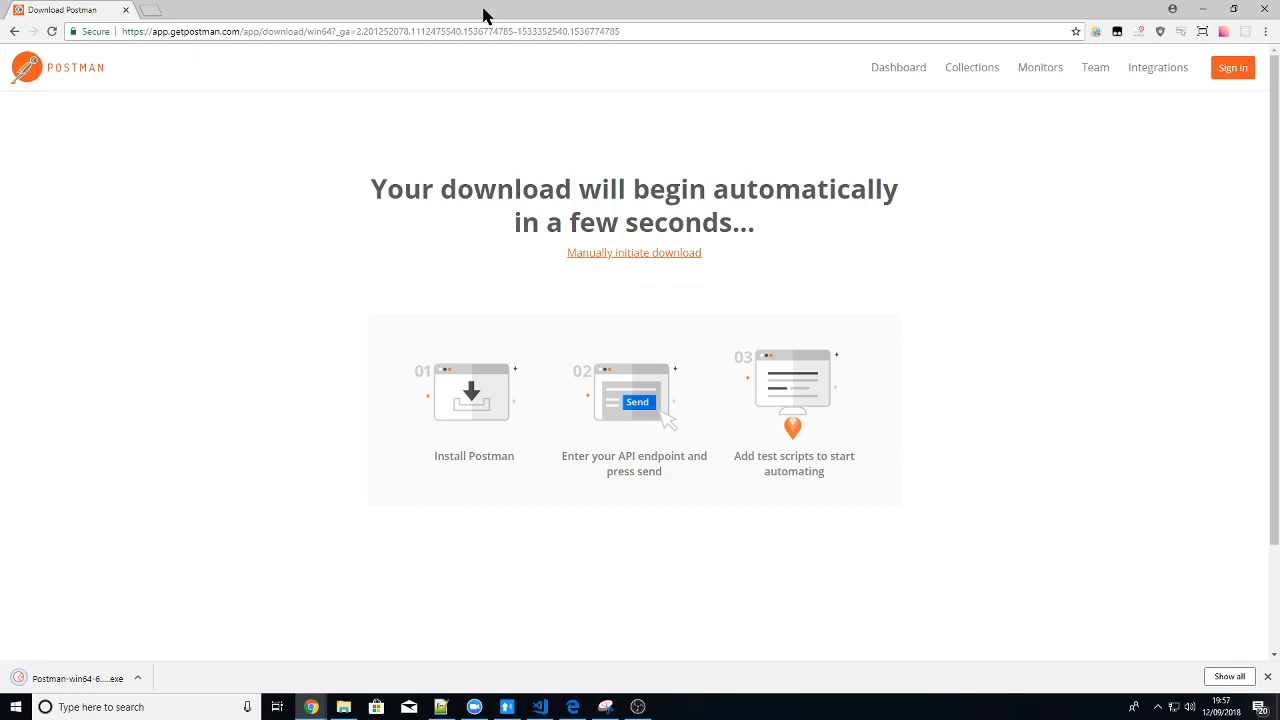
{"action": "mouse_move", "coordinate": [38, 529]}
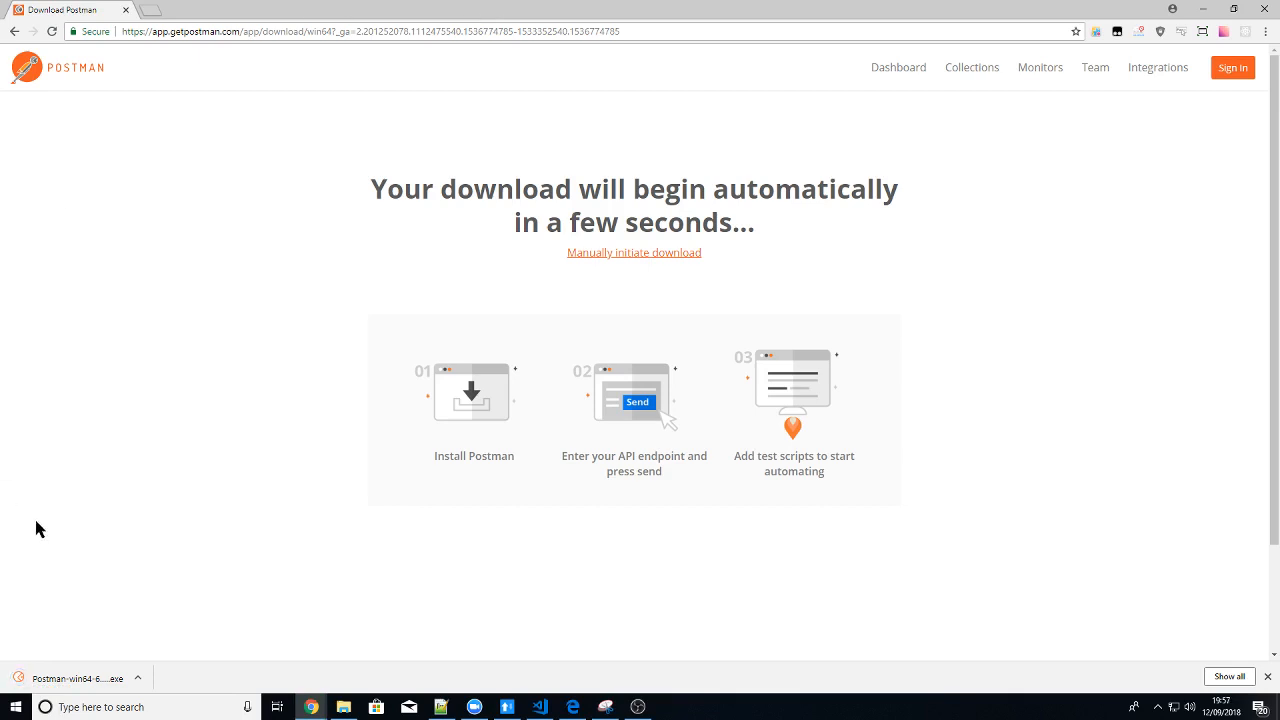
{"action": "mouse_move", "coordinate": [65, 680]}
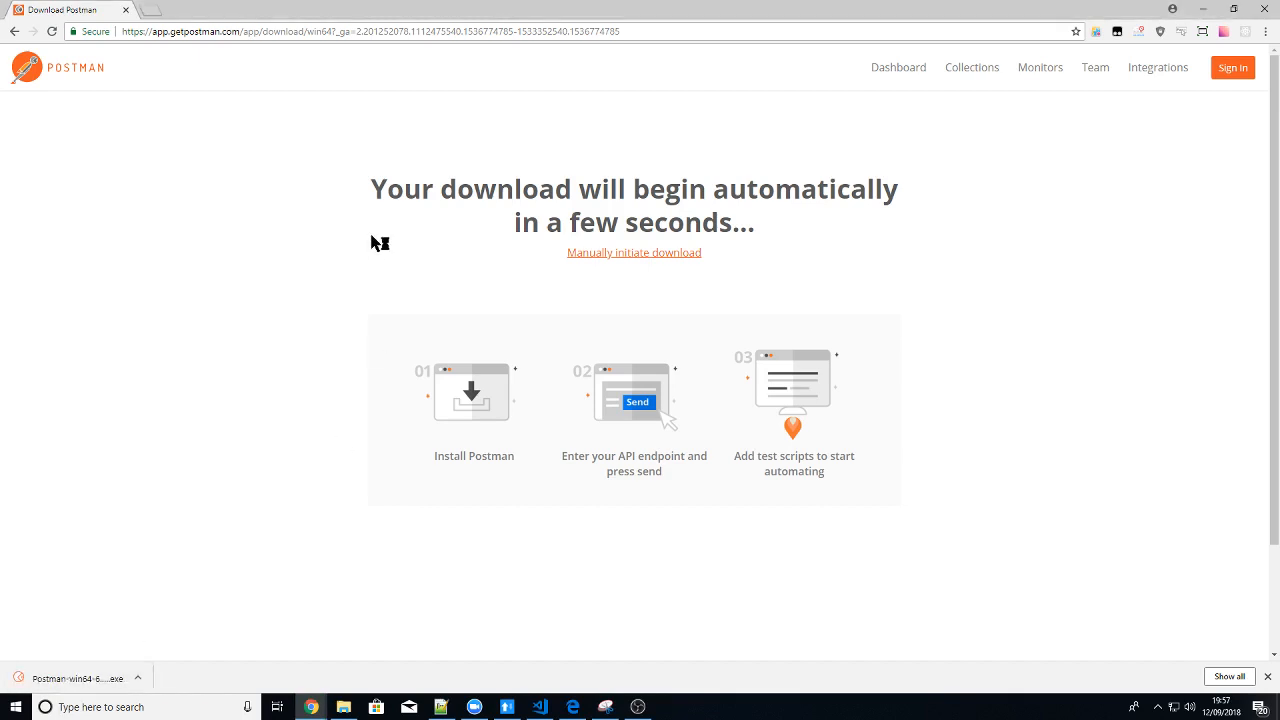
{"action": "mouse_move", "coordinate": [268, 431]}
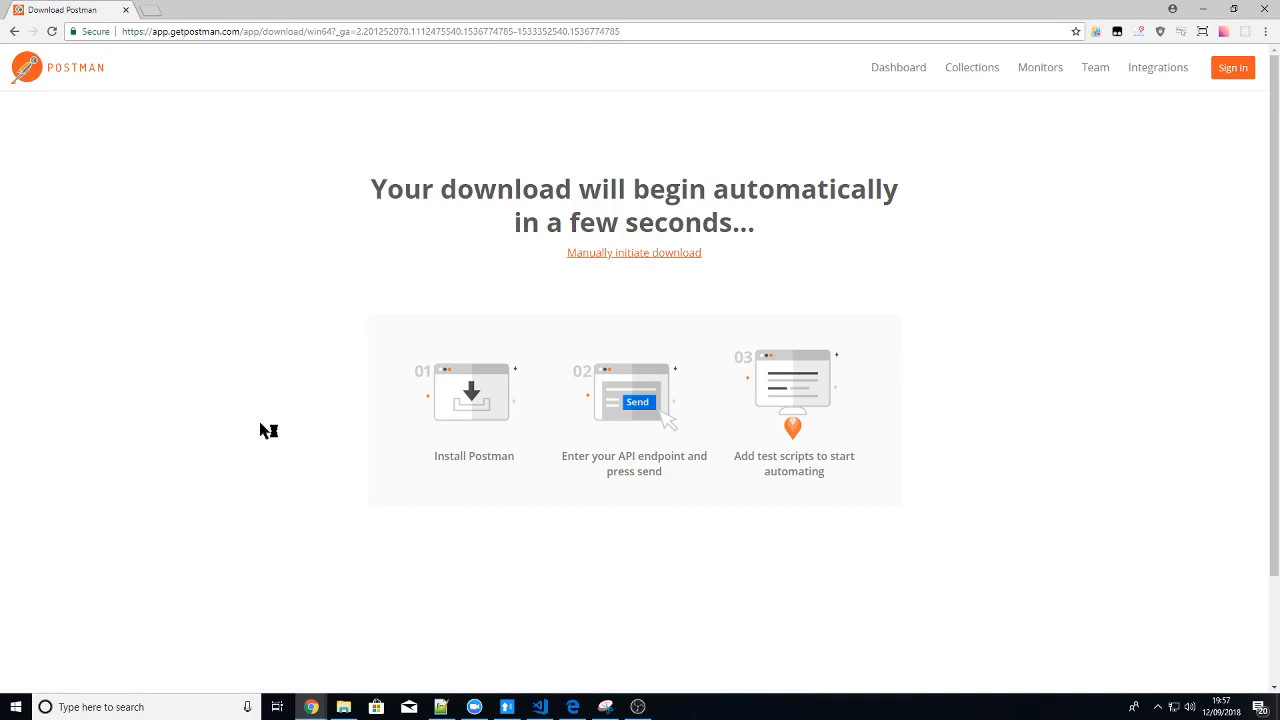
{"action": "mouse_move", "coordinate": [481, 304]}
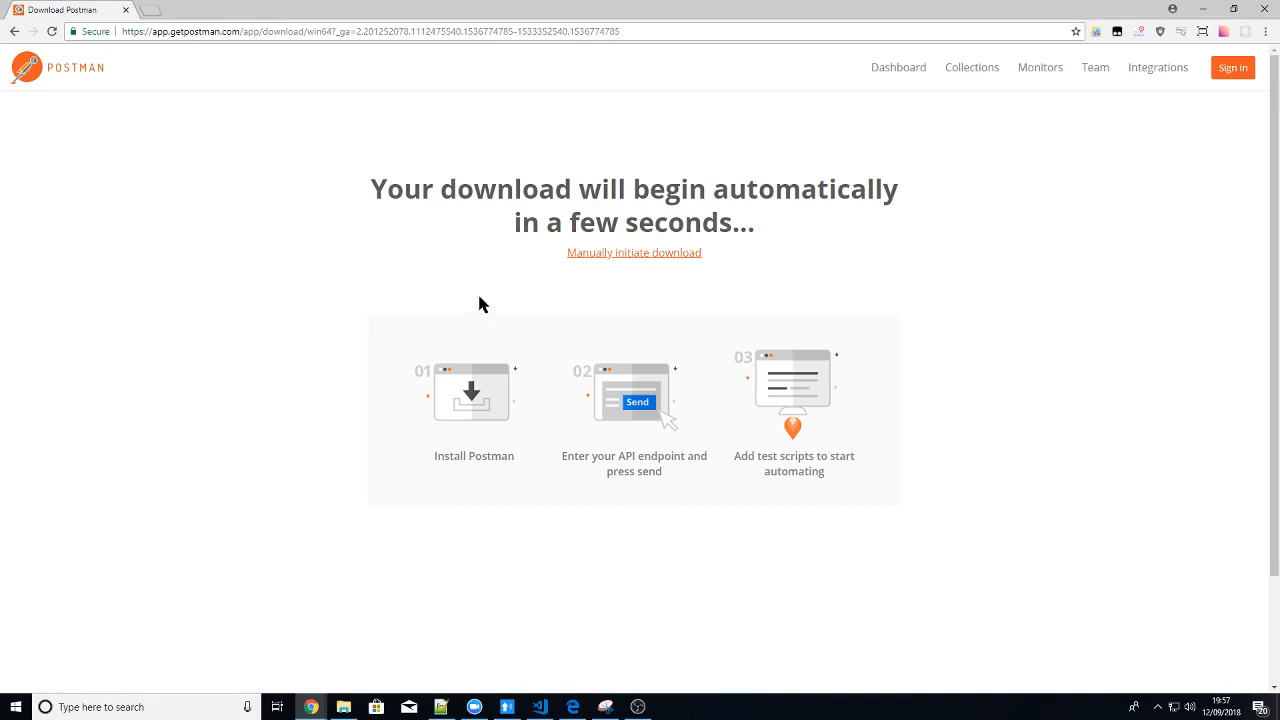
{"action": "mouse_move", "coordinate": [626, 200]}
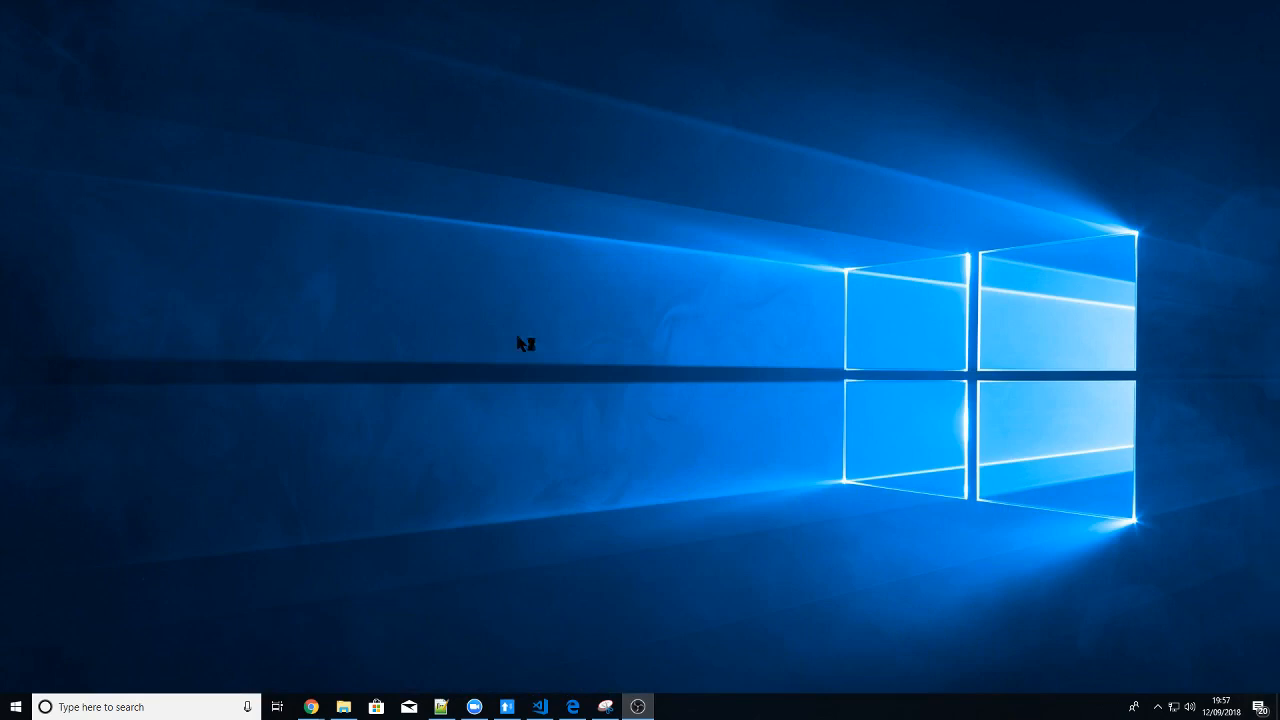
{"action": "mouse_move", "coordinate": [490, 356]}
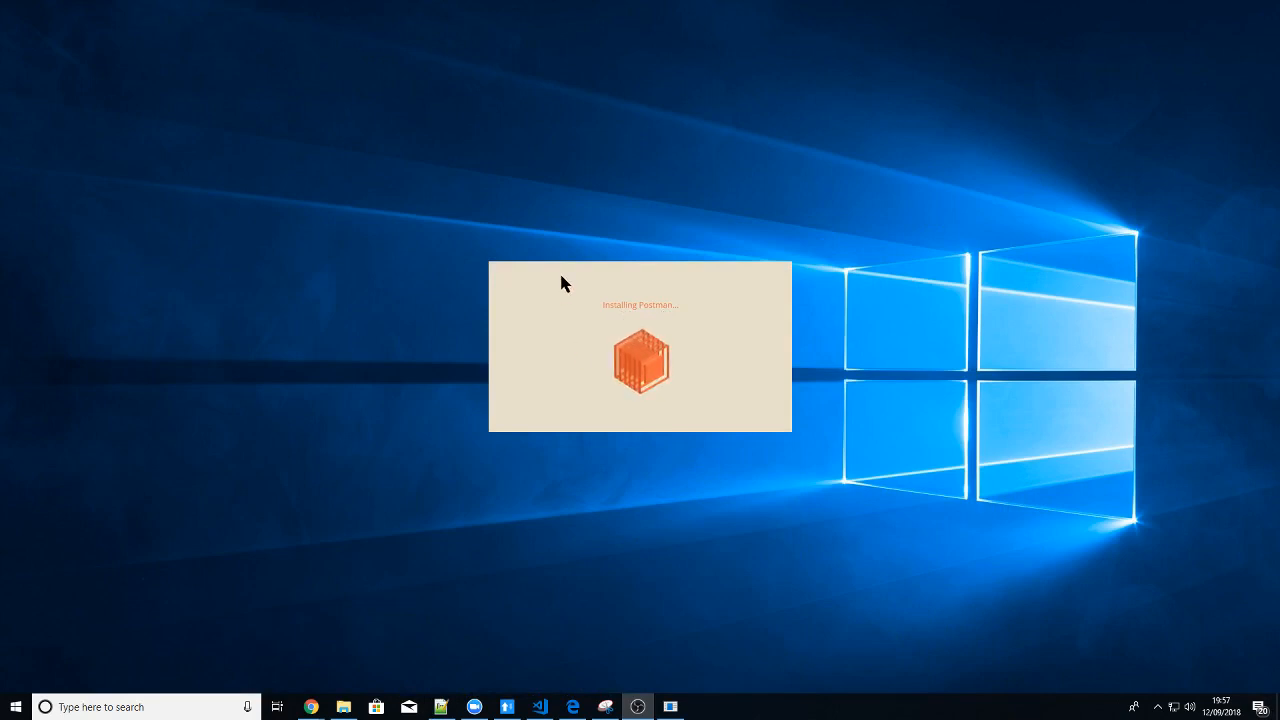
{"action": "mouse_move", "coordinate": [600, 350]}
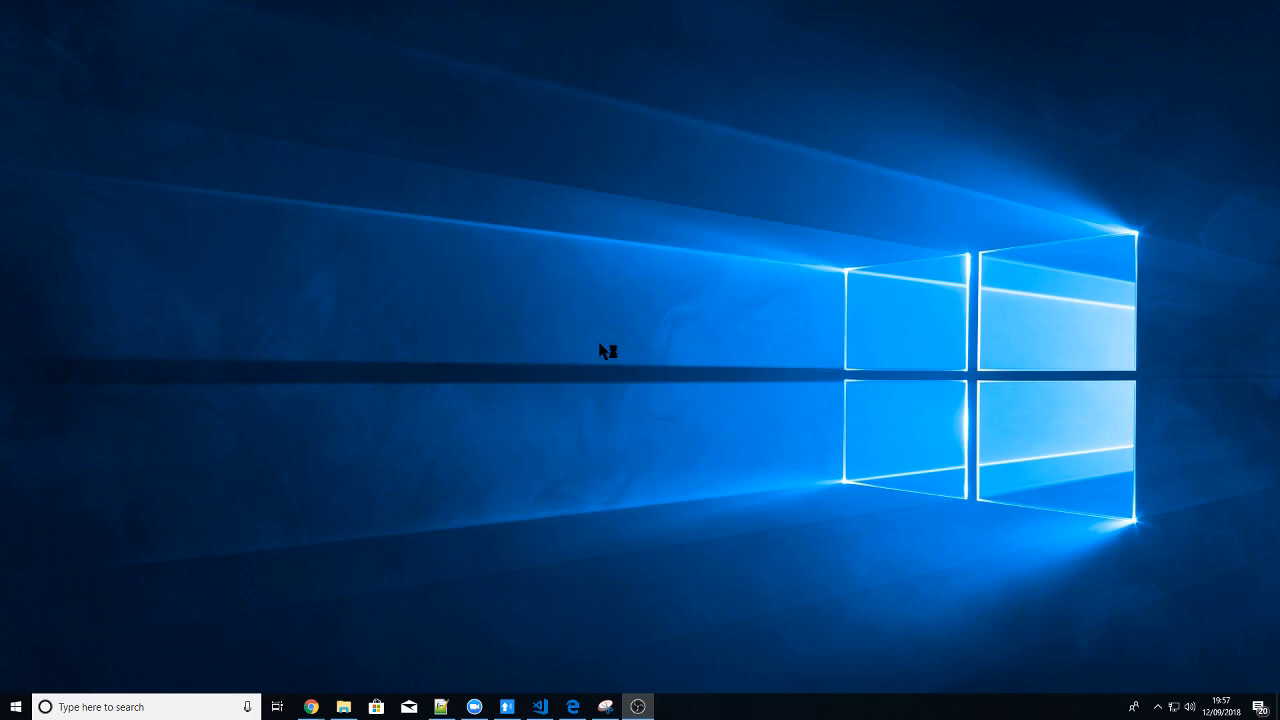
Run the downloaded Postman installer until the app opens on its sign-up screen
{"action": "left_click", "coordinate": [638, 707]}
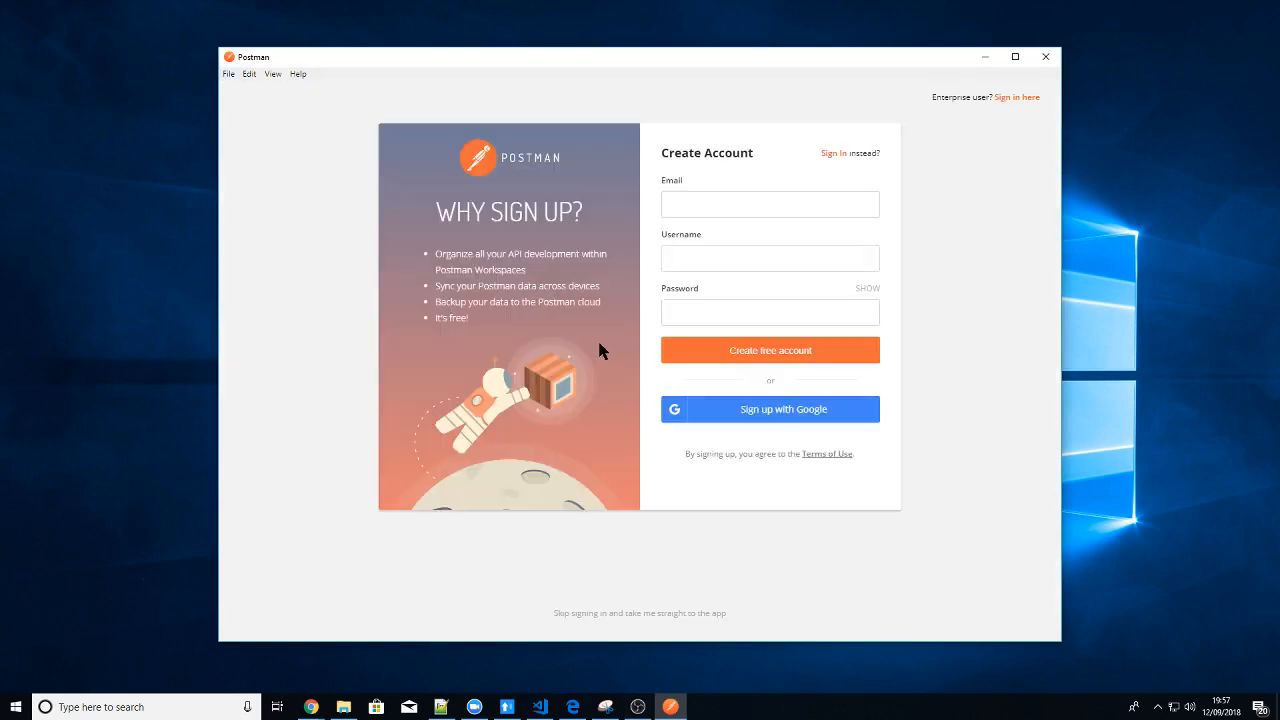
{"action": "mouse_move", "coordinate": [756, 455]}
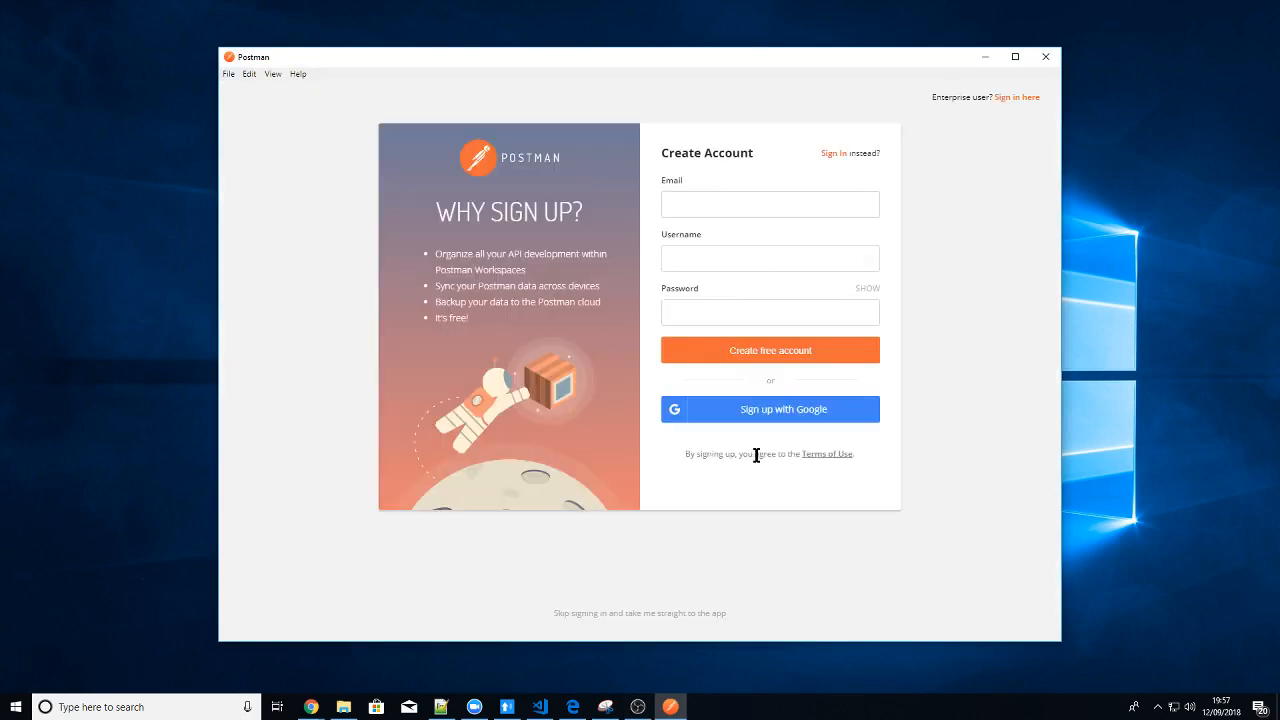
{"action": "mouse_move", "coordinate": [1025, 93]}
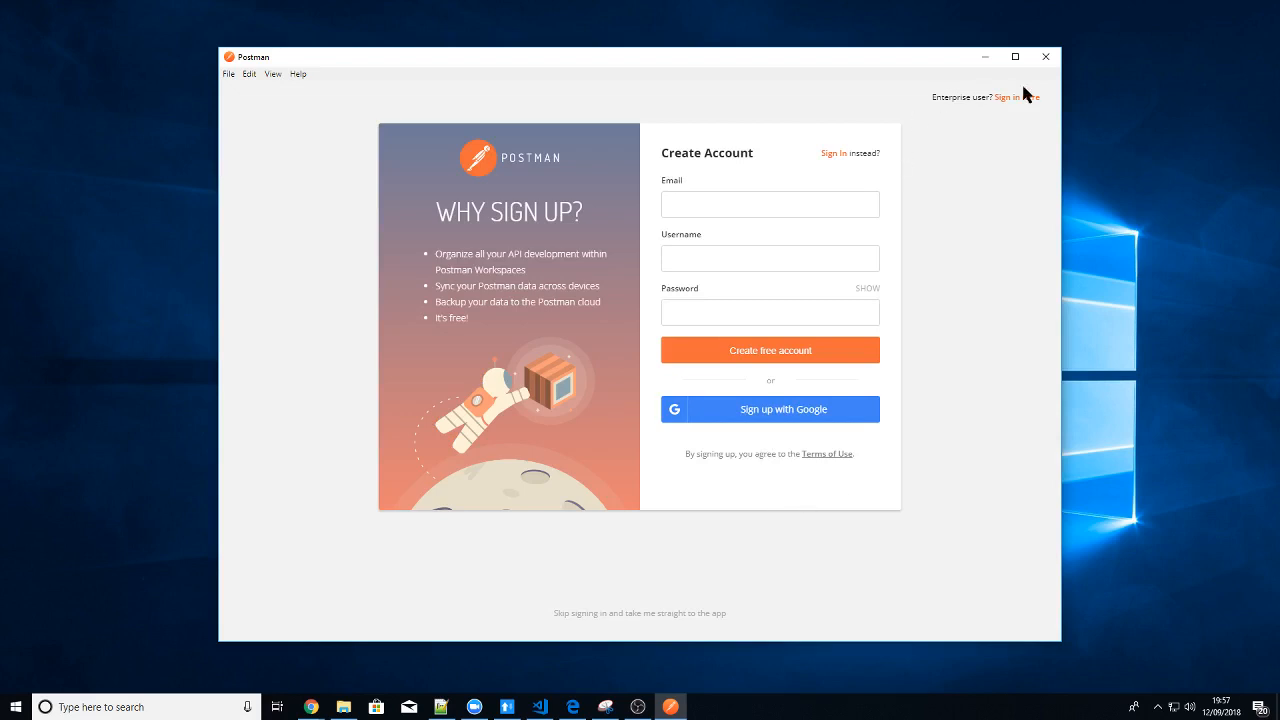
{"action": "mouse_move", "coordinate": [1024, 208]}
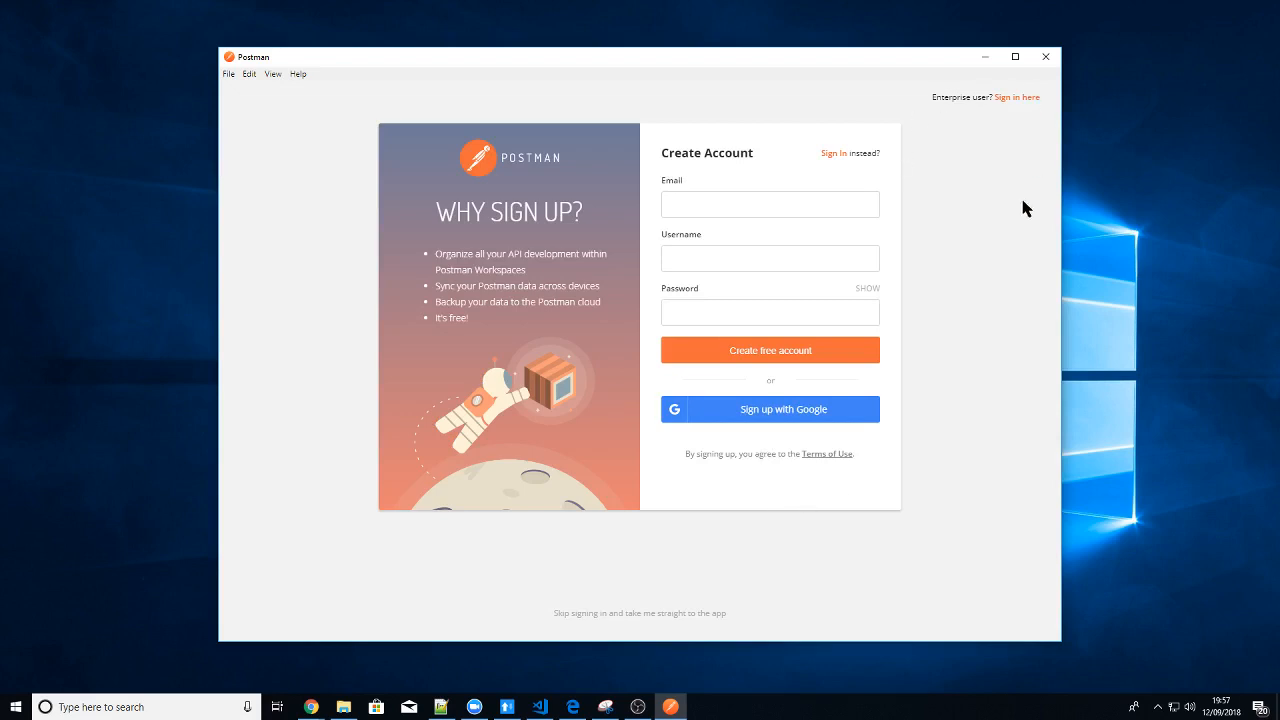
{"action": "mouse_move", "coordinate": [572, 400]}
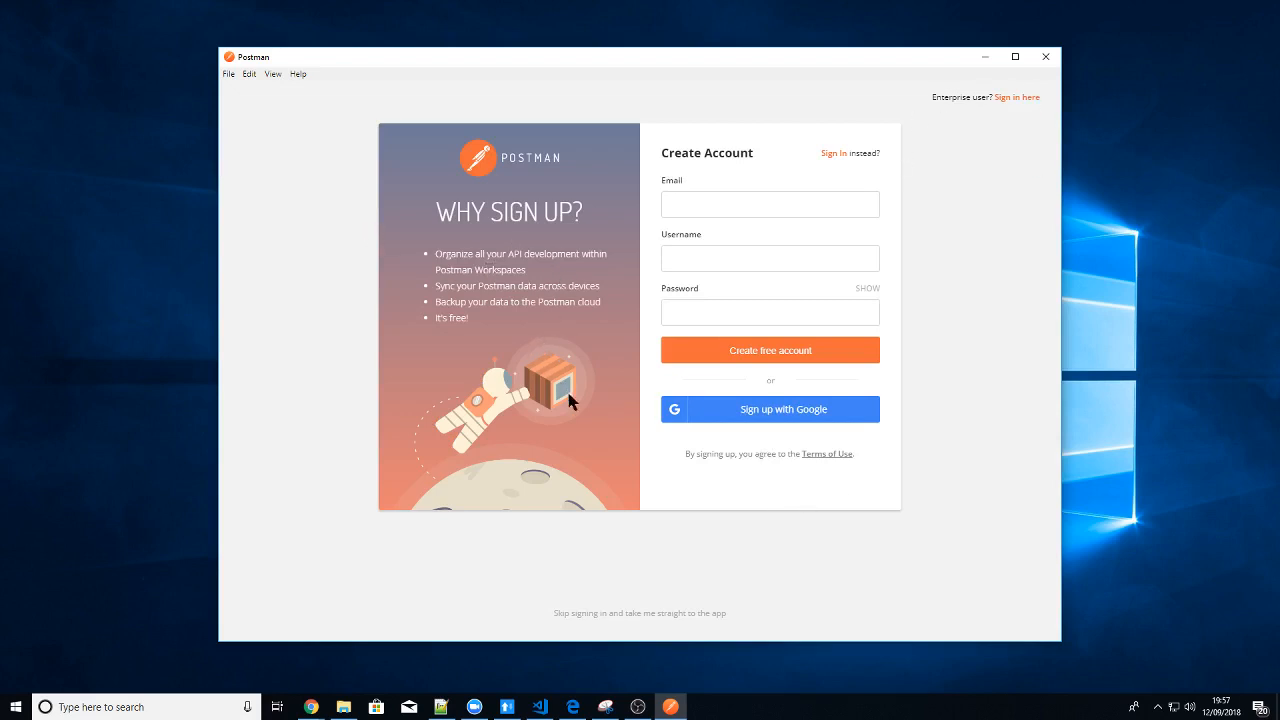
{"action": "mouse_move", "coordinate": [845, 197]}
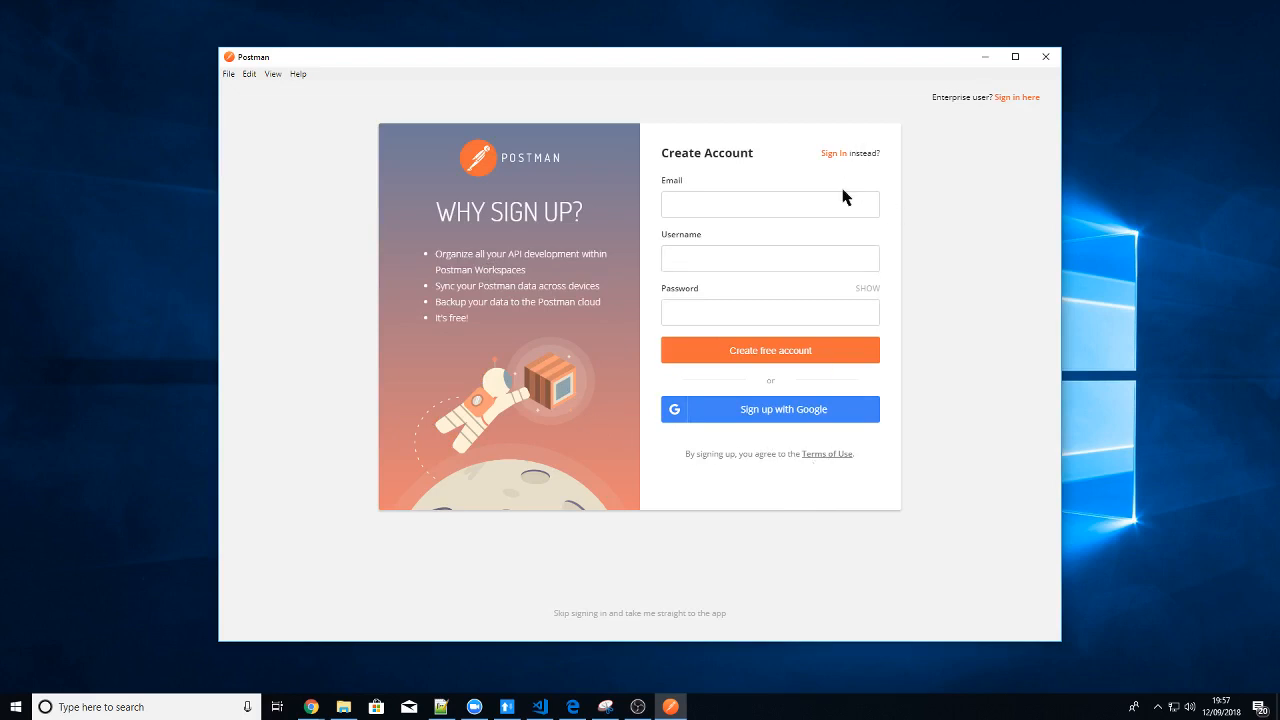
{"action": "mouse_move", "coordinate": [257, 77]}
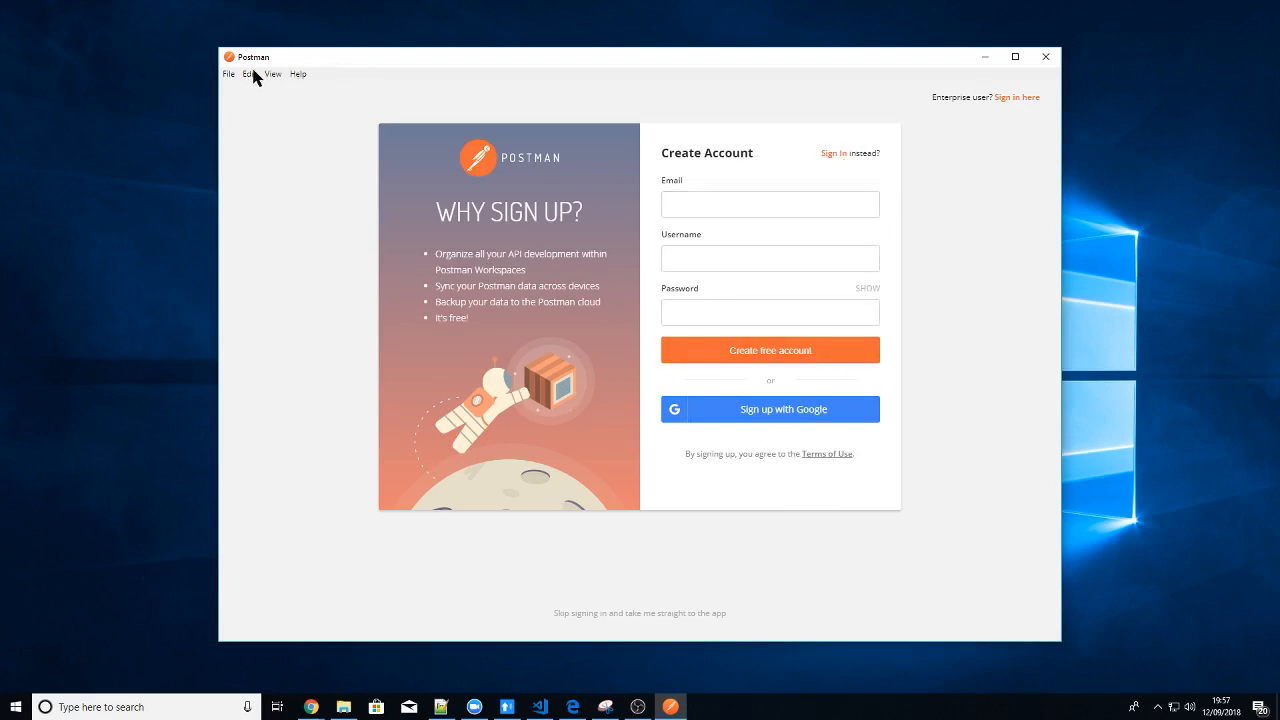
{"action": "mouse_move", "coordinate": [231, 96]}
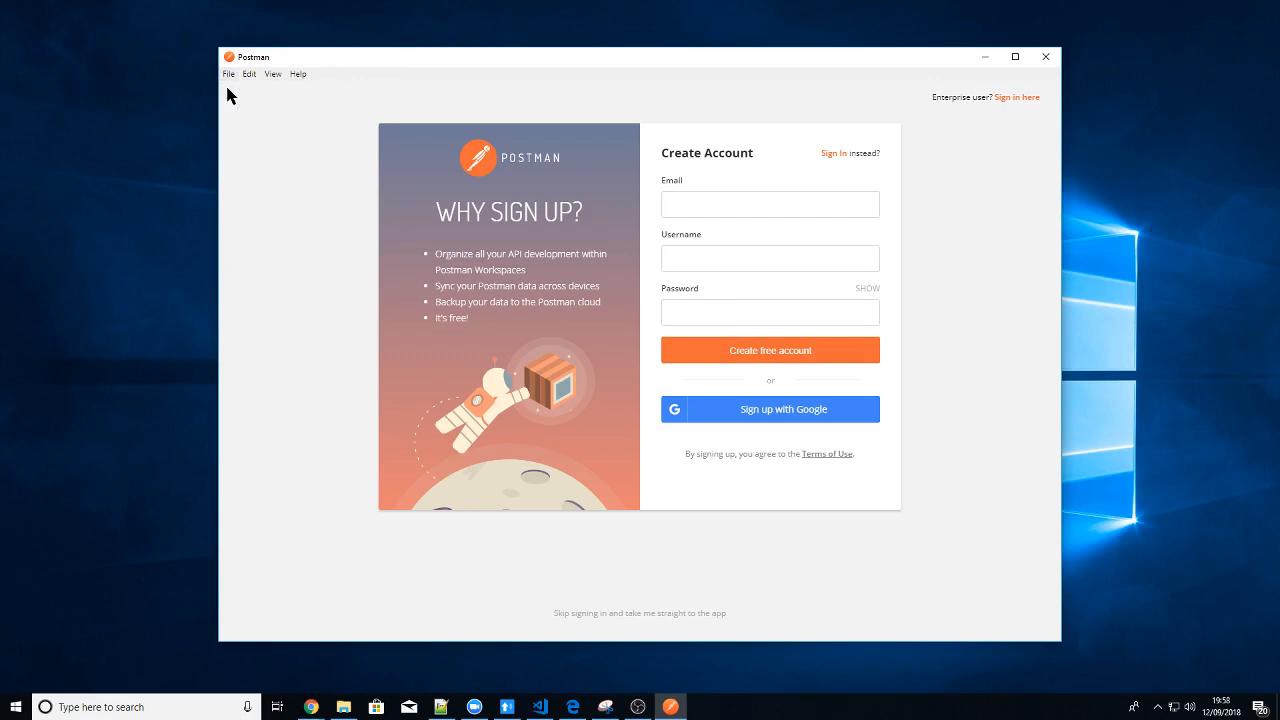
{"action": "mouse_move", "coordinate": [267, 117]}
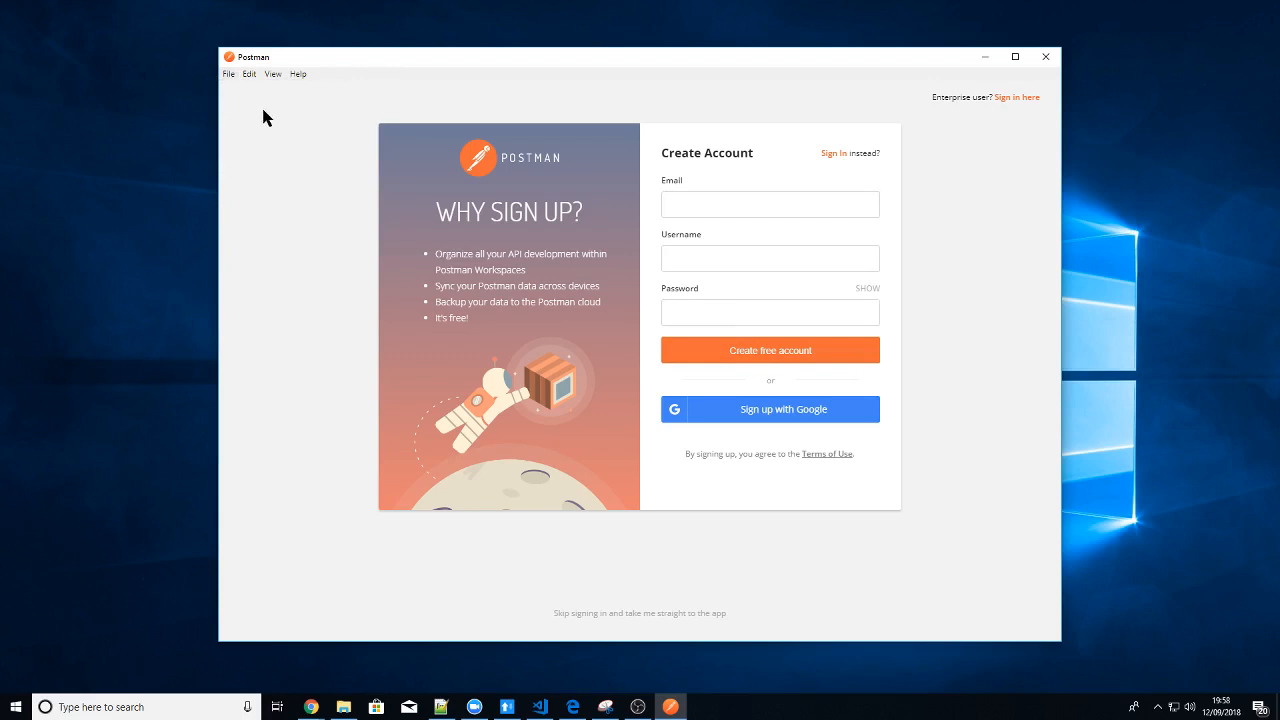
{"action": "mouse_move", "coordinate": [690, 357]}
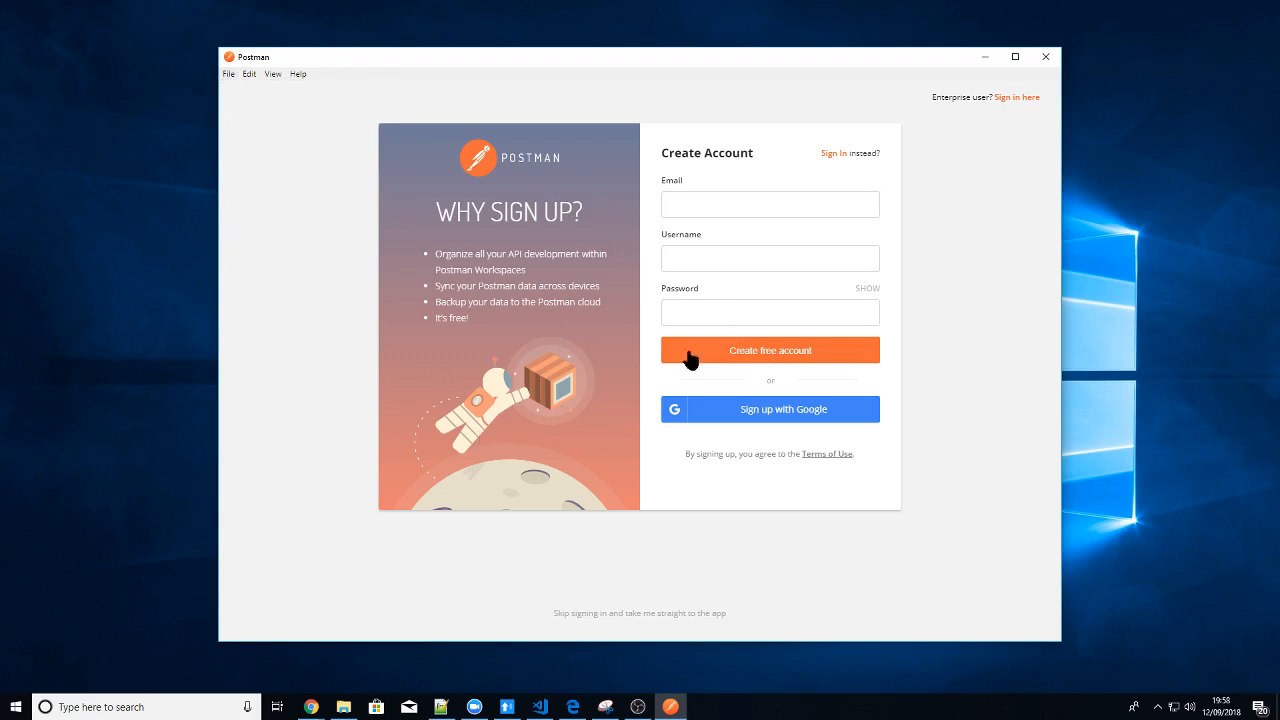
{"action": "mouse_move", "coordinate": [816, 490]}
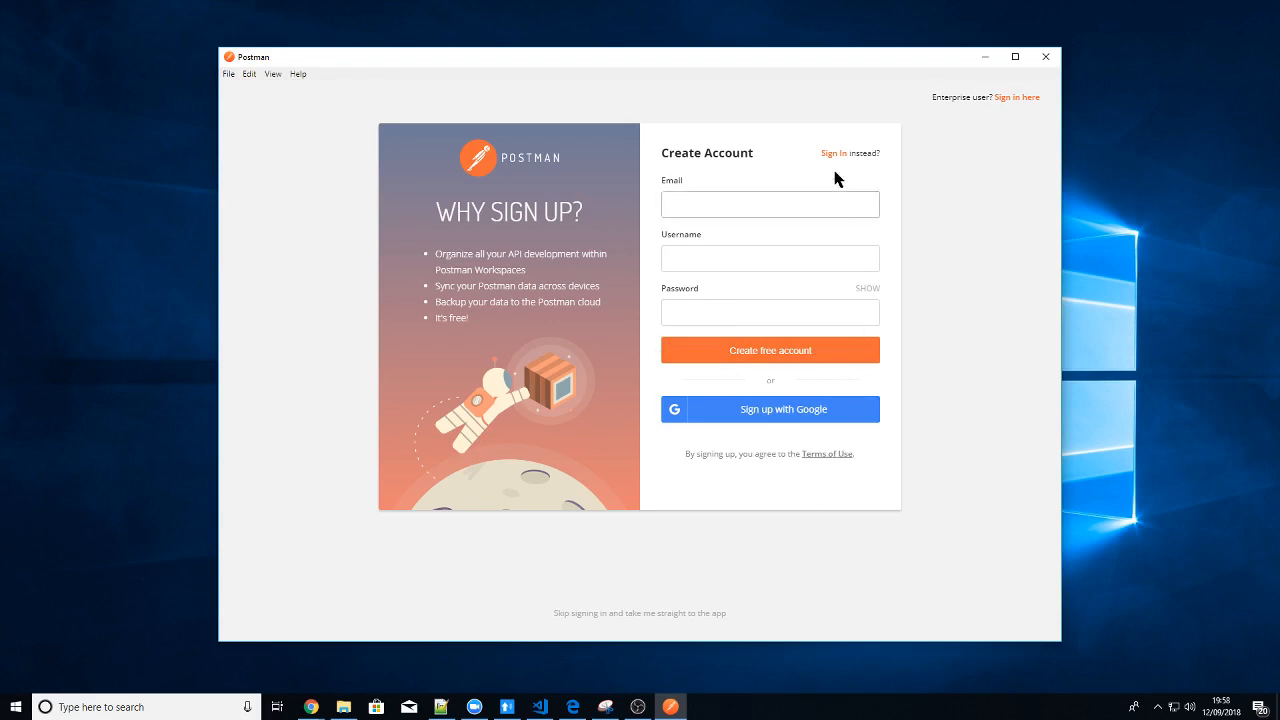
{"action": "mouse_move", "coordinate": [475, 327]}
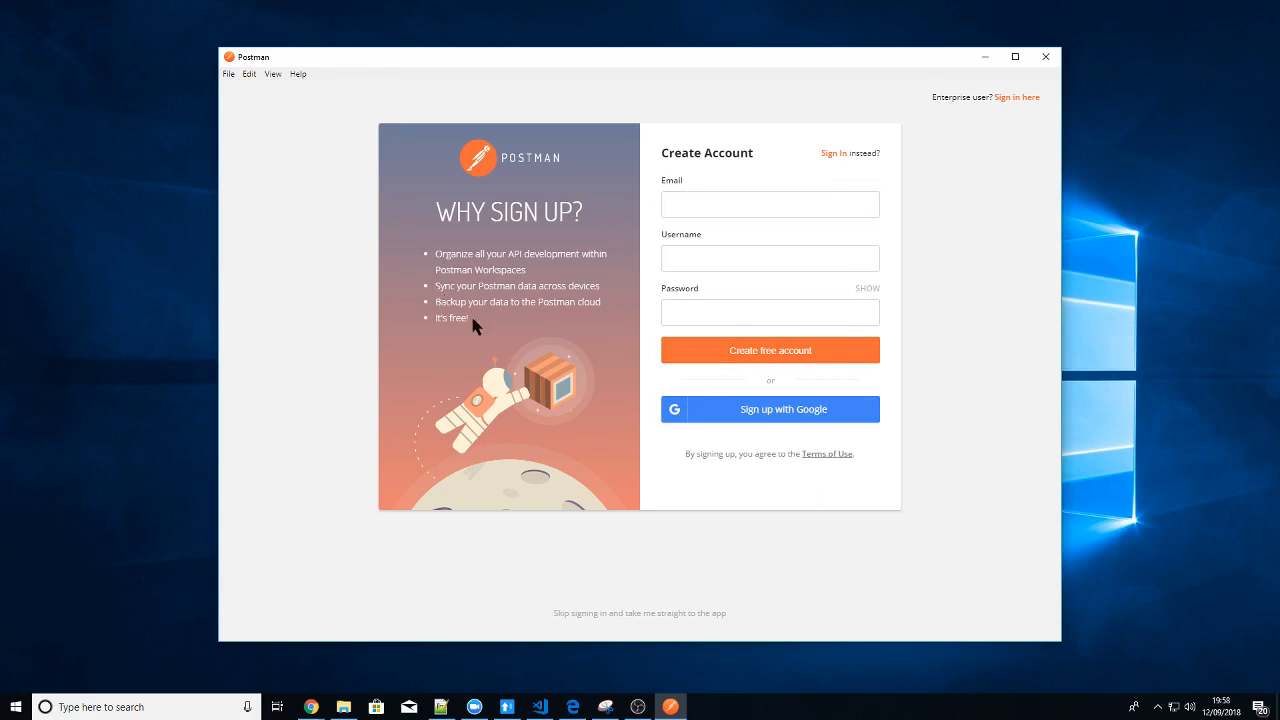
{"action": "mouse_move", "coordinate": [479, 342]}
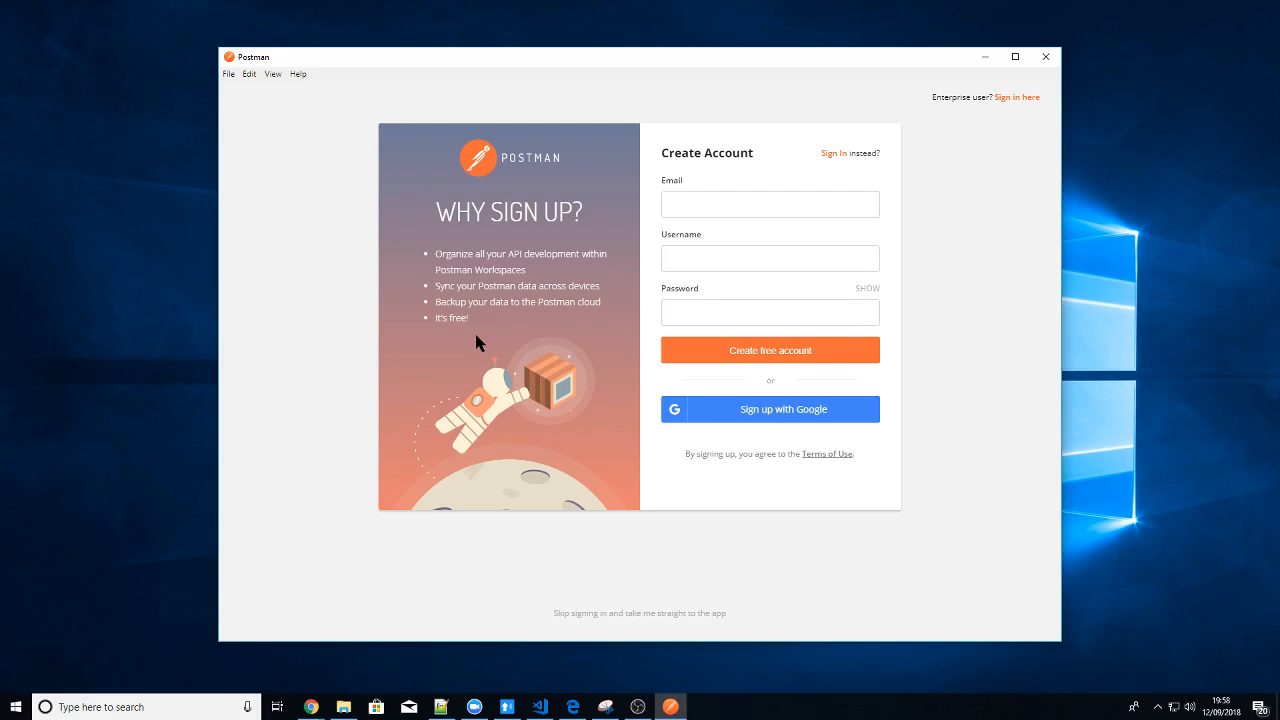
{"action": "mouse_move", "coordinate": [683, 531]}
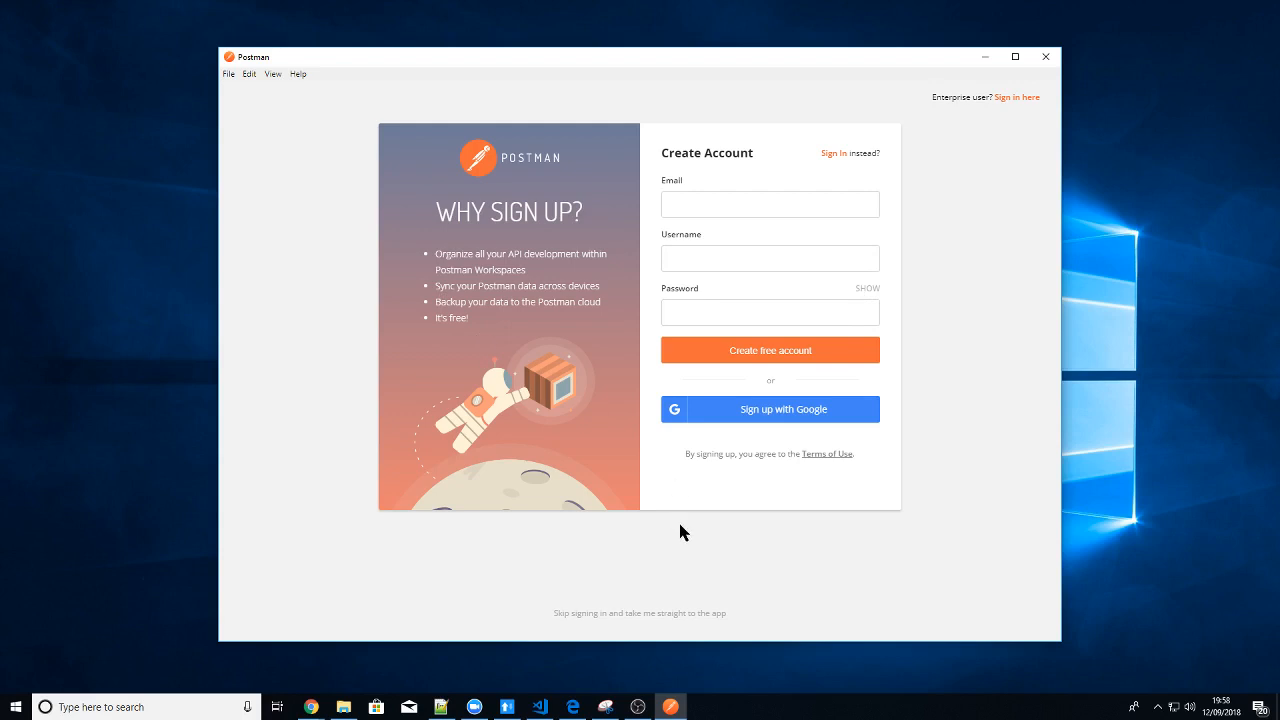
{"action": "mouse_move", "coordinate": [780, 178]}
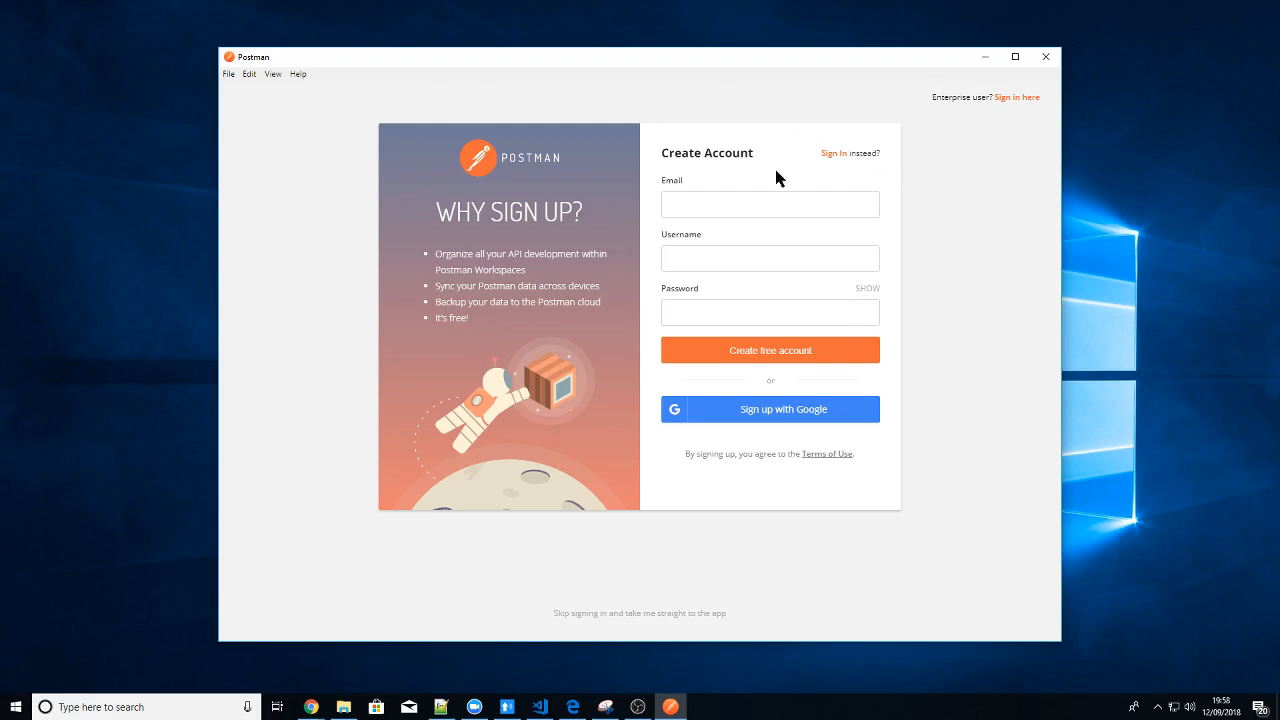
{"action": "mouse_move", "coordinate": [695, 148]}
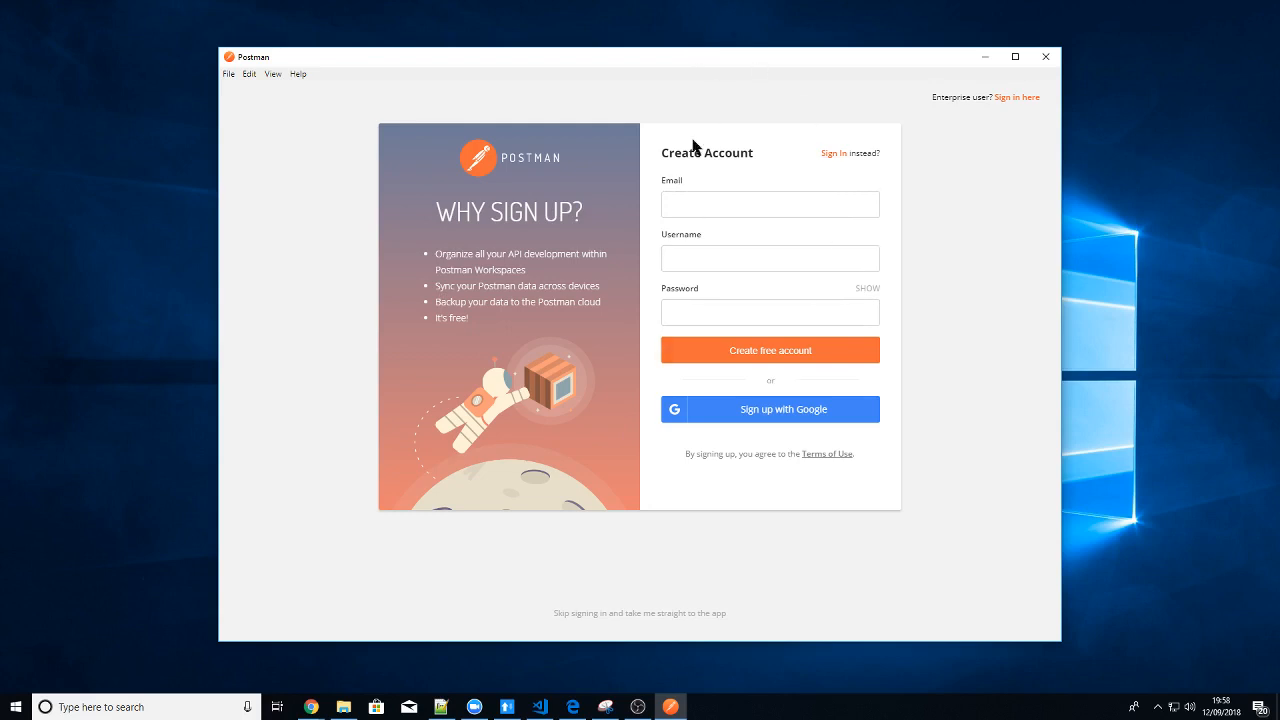
{"action": "mouse_move", "coordinate": [752, 418]}
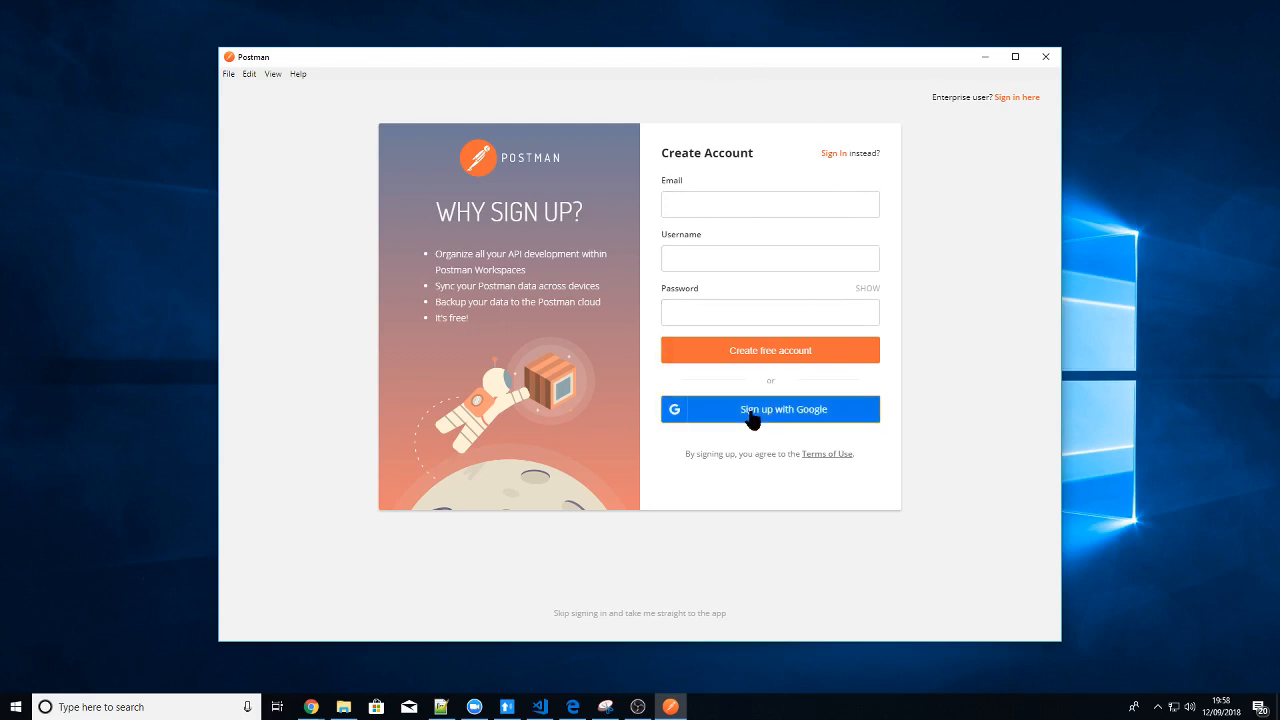
Sign up to Postman with a Google account, entering the Google email
{"action": "left_click", "coordinate": [770, 409]}
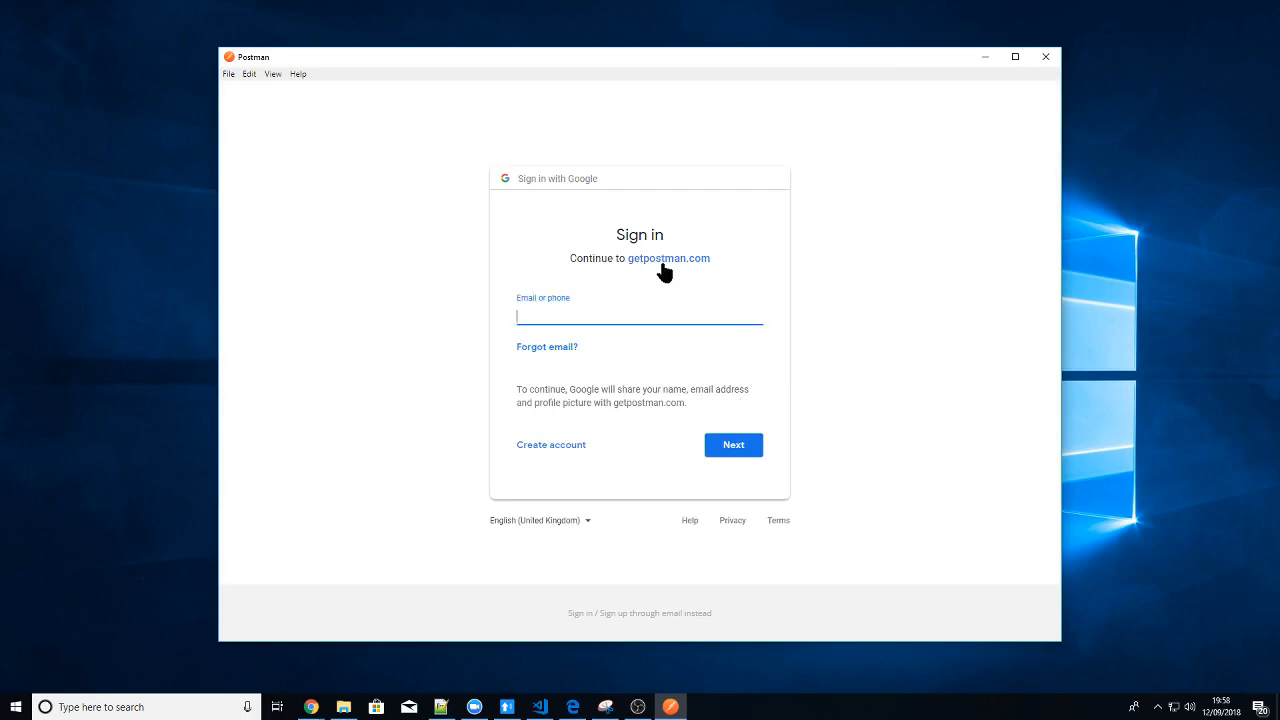
{"action": "mouse_move", "coordinate": [489, 22]}
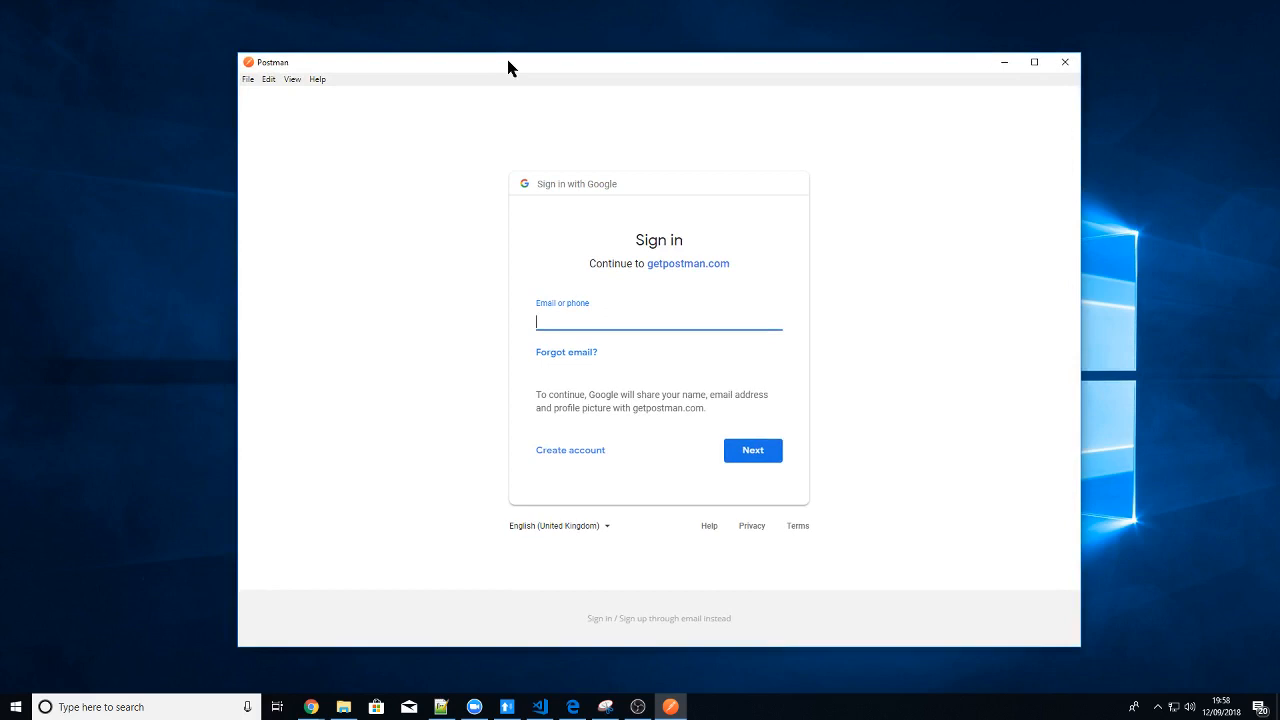
{"action": "left_click", "coordinate": [1064, 62]}
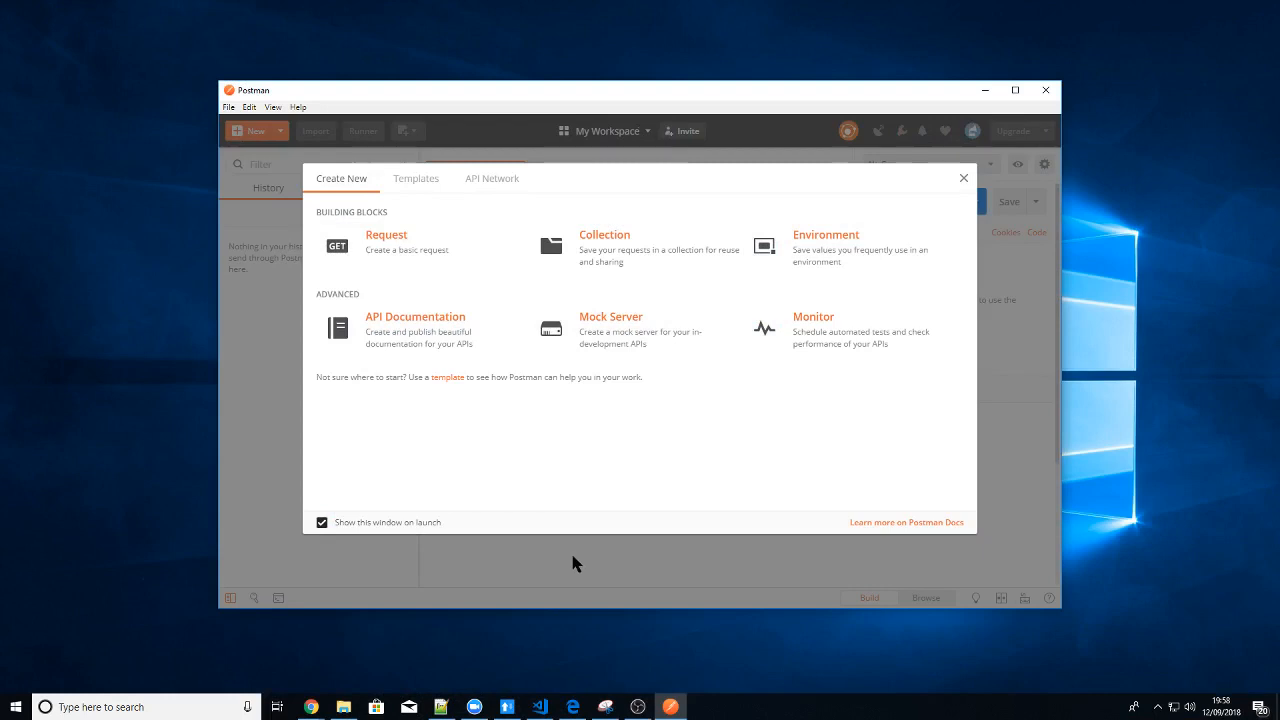
{"action": "mouse_move", "coordinate": [740, 241]}
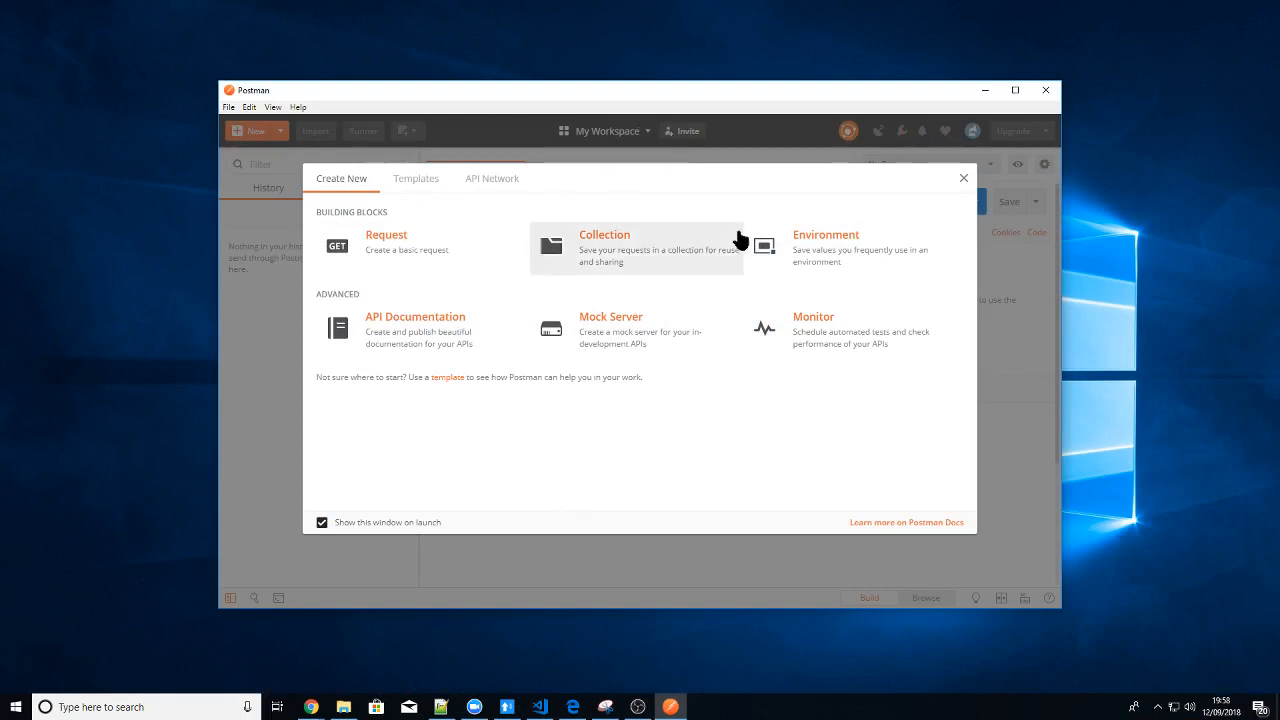
{"action": "mouse_move", "coordinate": [375, 248]}
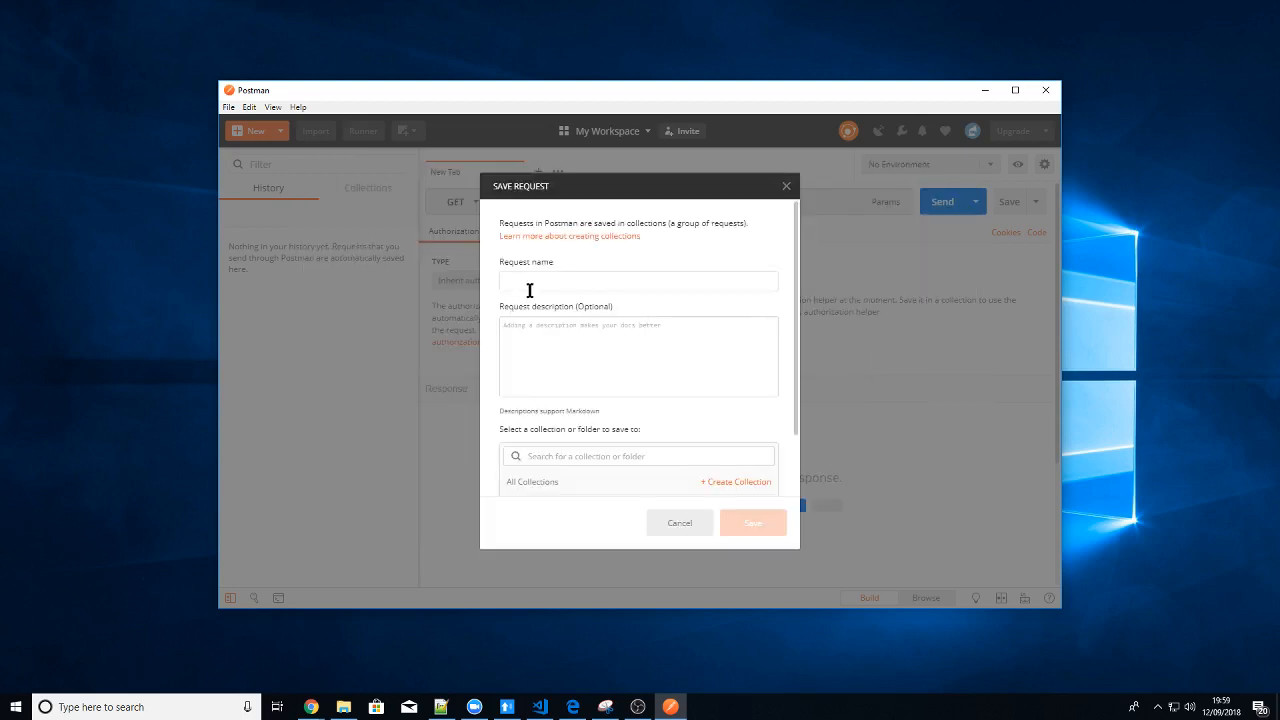
Enter request name 'get dogs' and description 'get the dogs' in Save Request
{"action": "type", "text": "get dogs"}
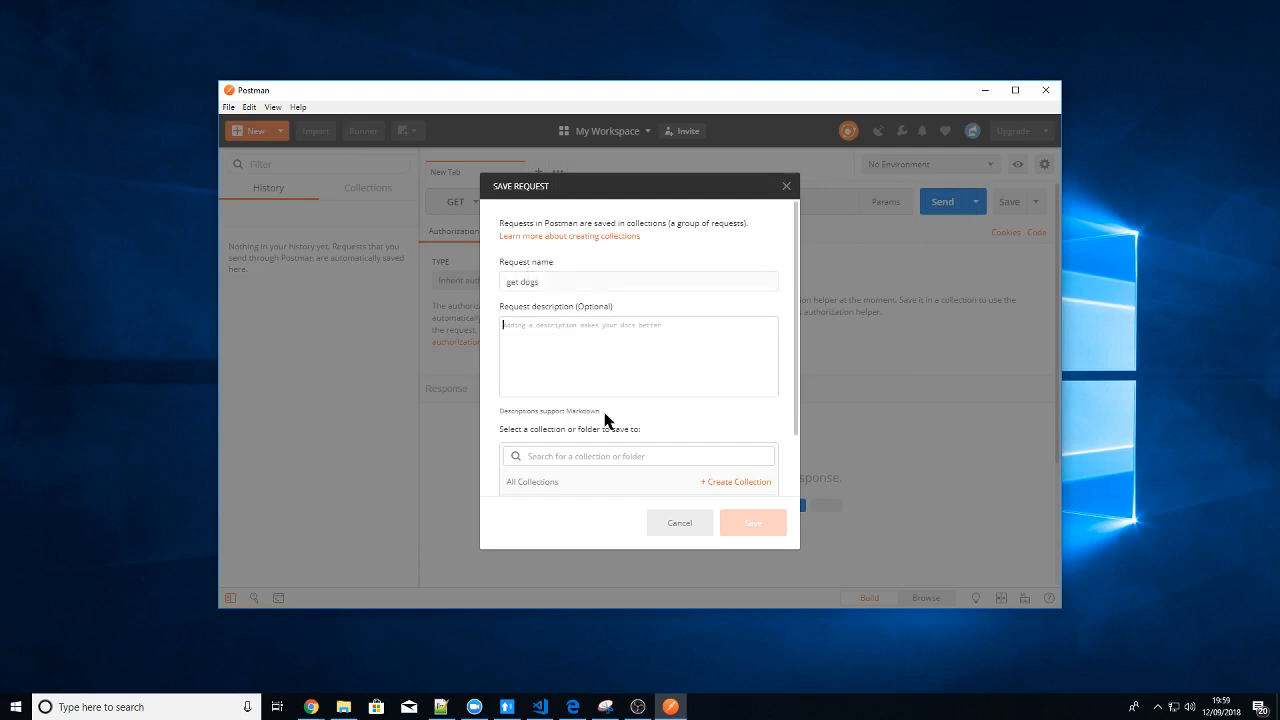
{"action": "mouse_move", "coordinate": [755, 527]}
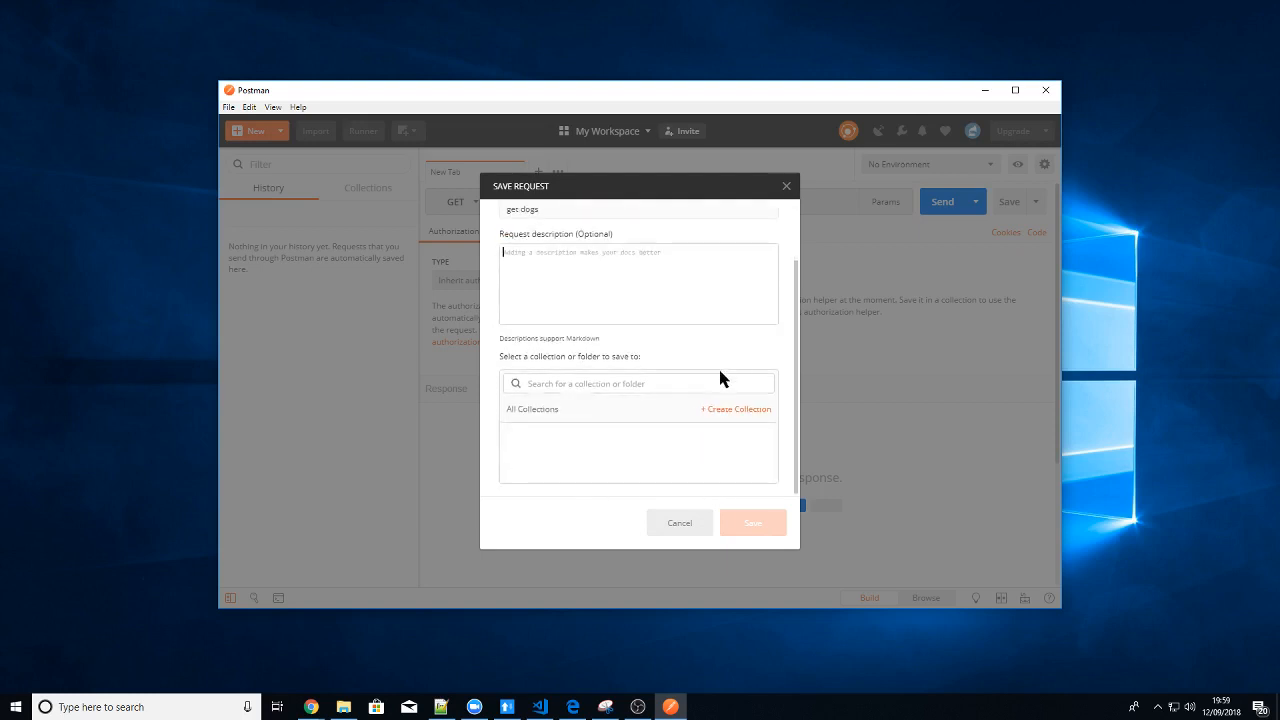
{"action": "scroll", "scroll_direction": "up", "scroll_amount": 3}
{"action": "type", "text": "get t"}
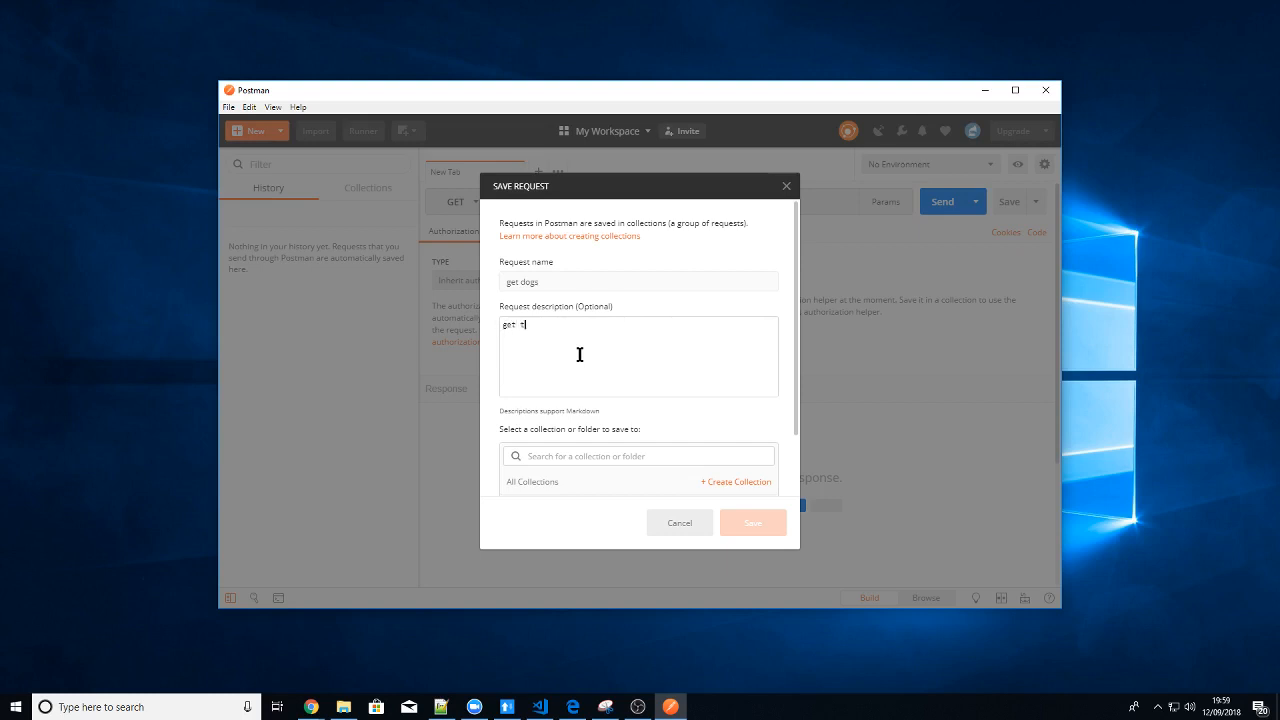
{"action": "type", "text": "he dogs"}
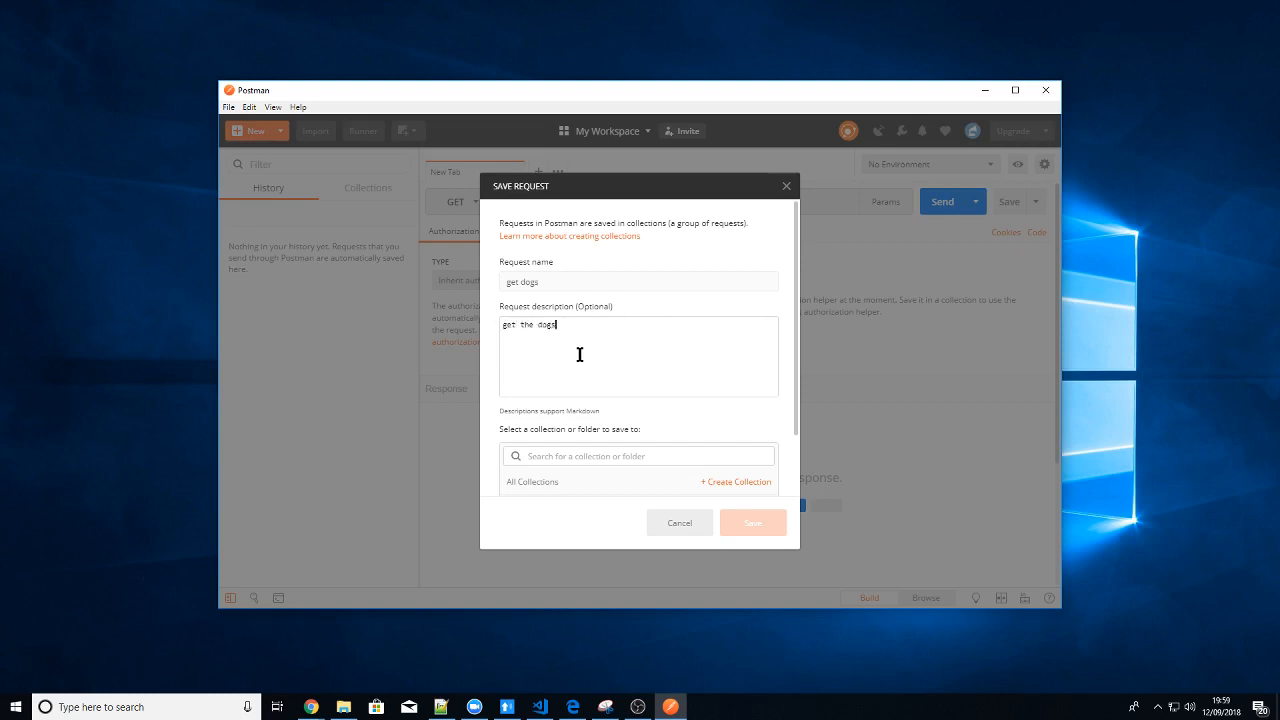
{"action": "mouse_move", "coordinate": [735, 446]}
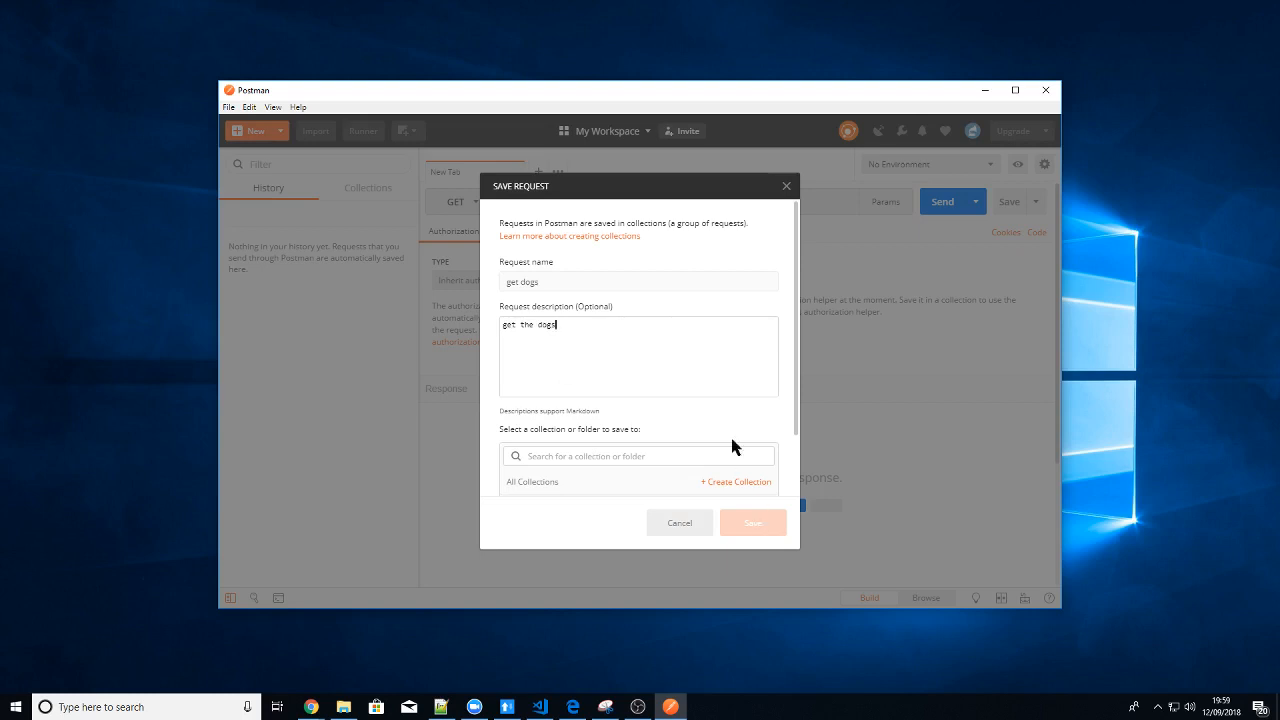
{"action": "scroll", "scroll_direction": "down", "scroll_amount": 3}
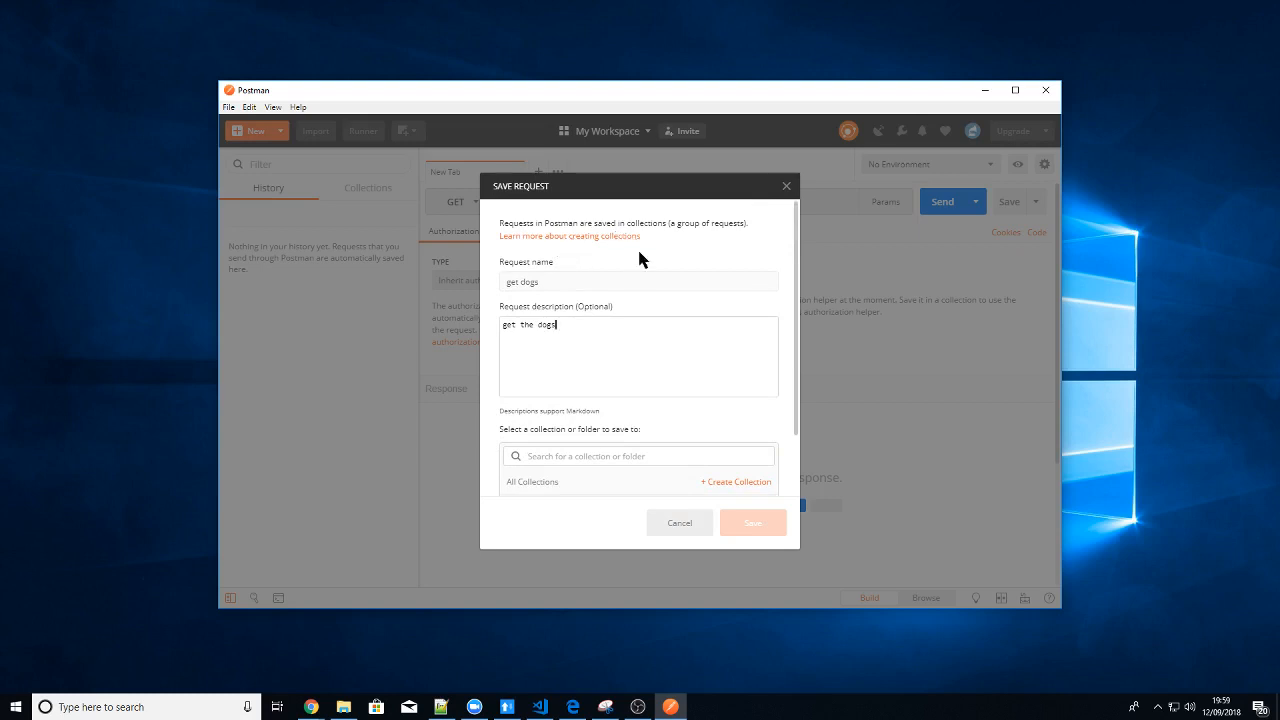
{"action": "mouse_move", "coordinate": [689, 358]}
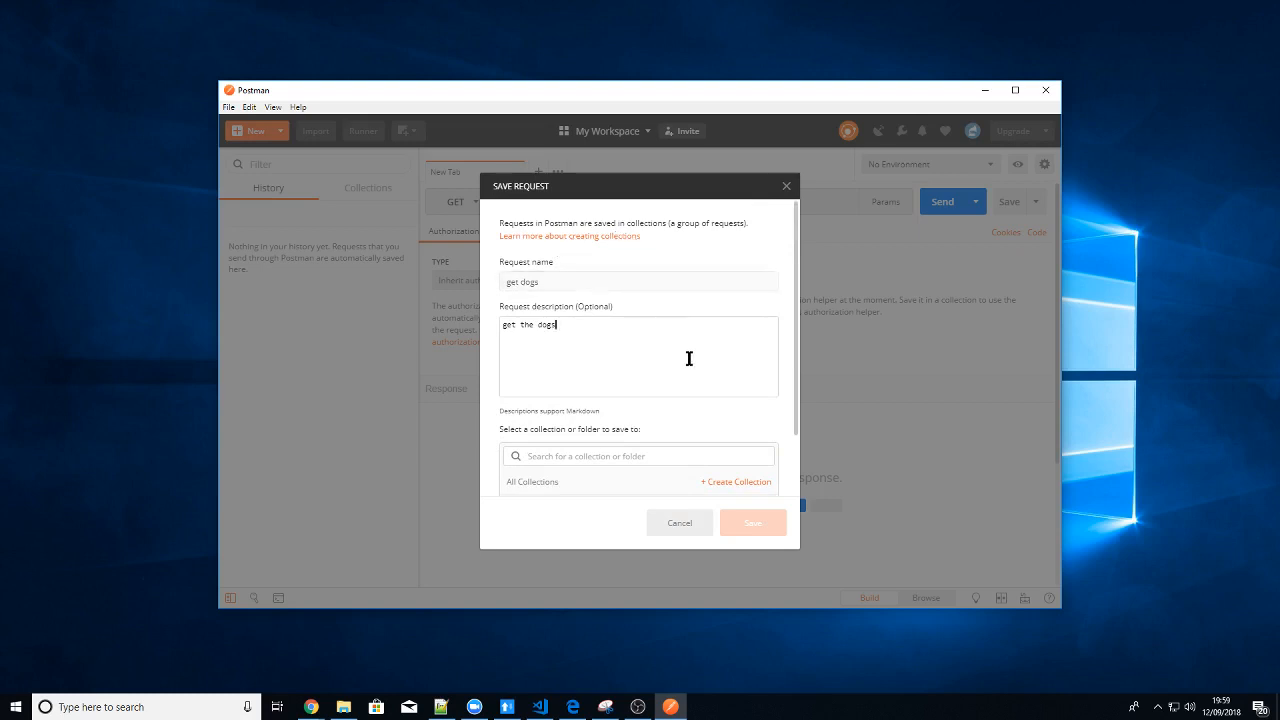
{"action": "mouse_move", "coordinate": [688, 505]}
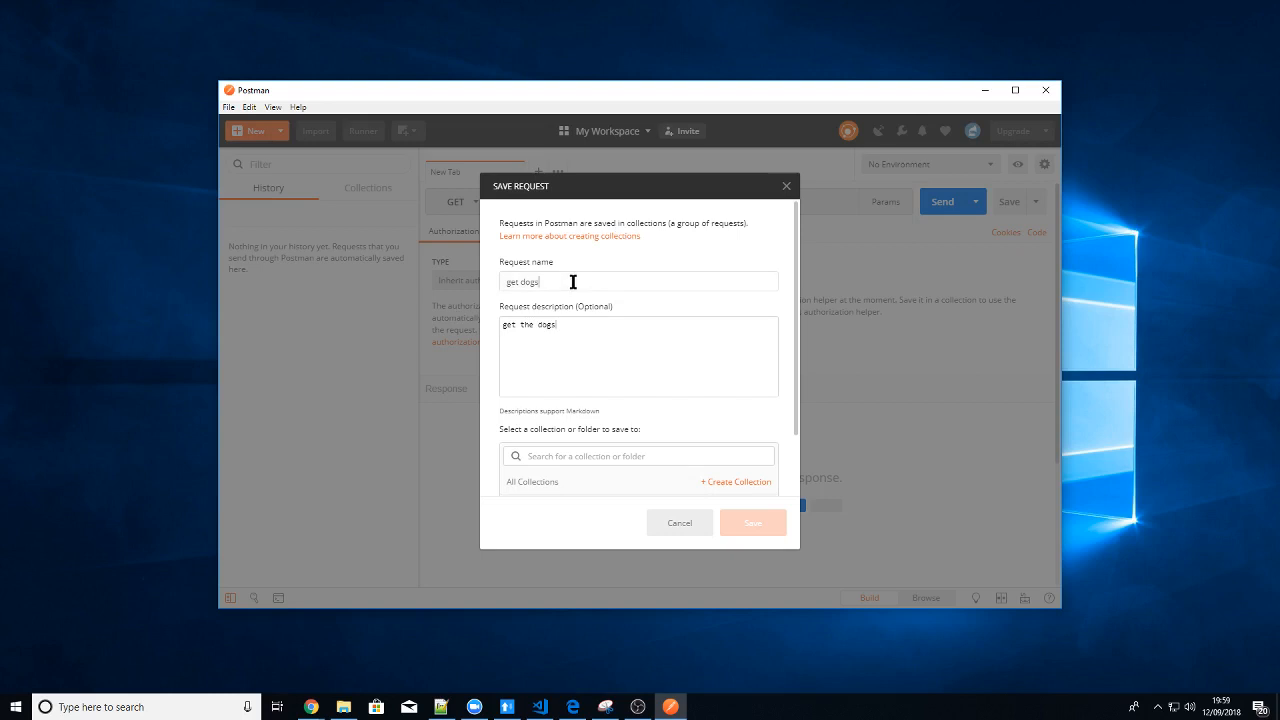
{"action": "mouse_move", "coordinate": [789, 187]}
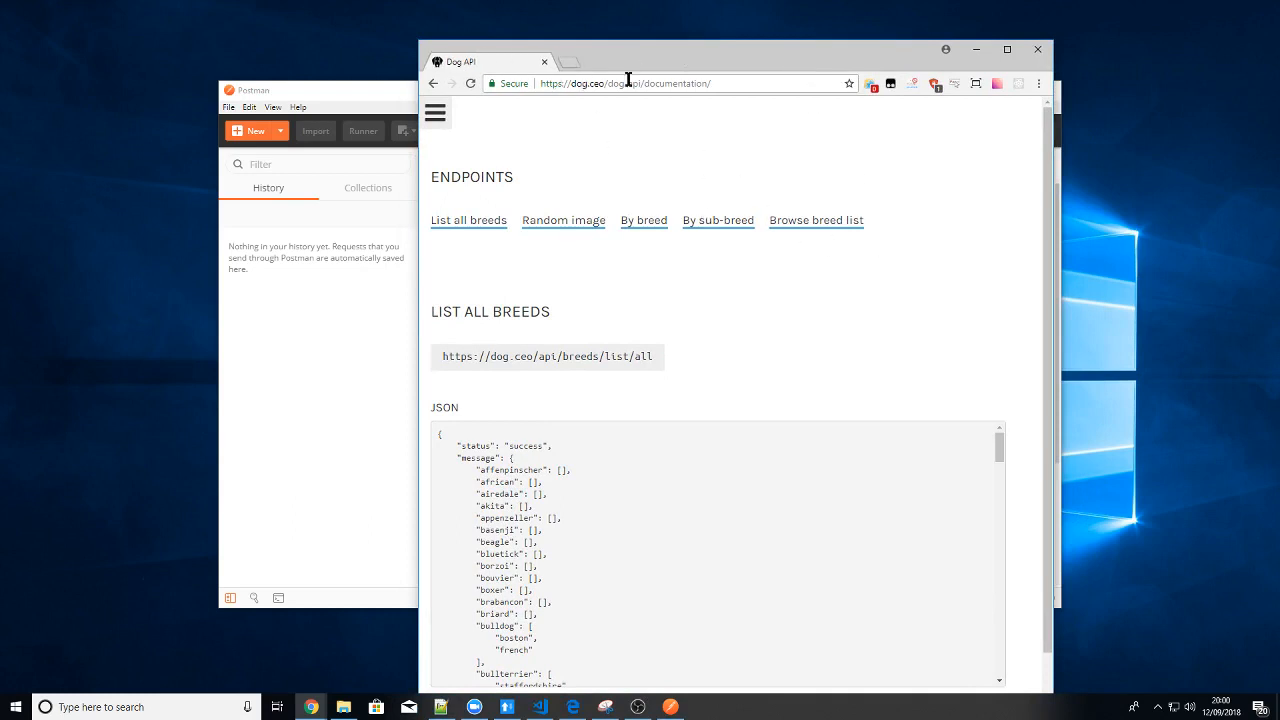
Copy the random-image endpoint URL from the Dog API 'Random image' documentation
{"action": "left_click", "coordinate": [563, 220]}
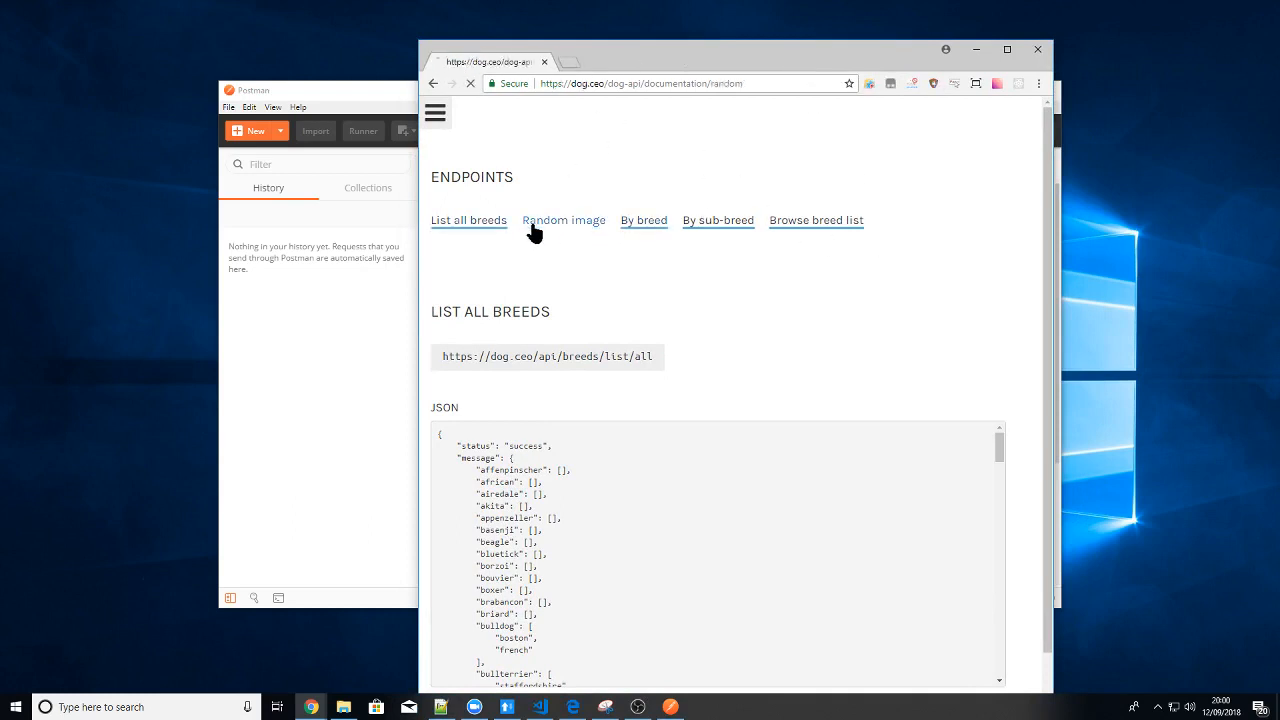
{"action": "left_click", "coordinate": [563, 220]}
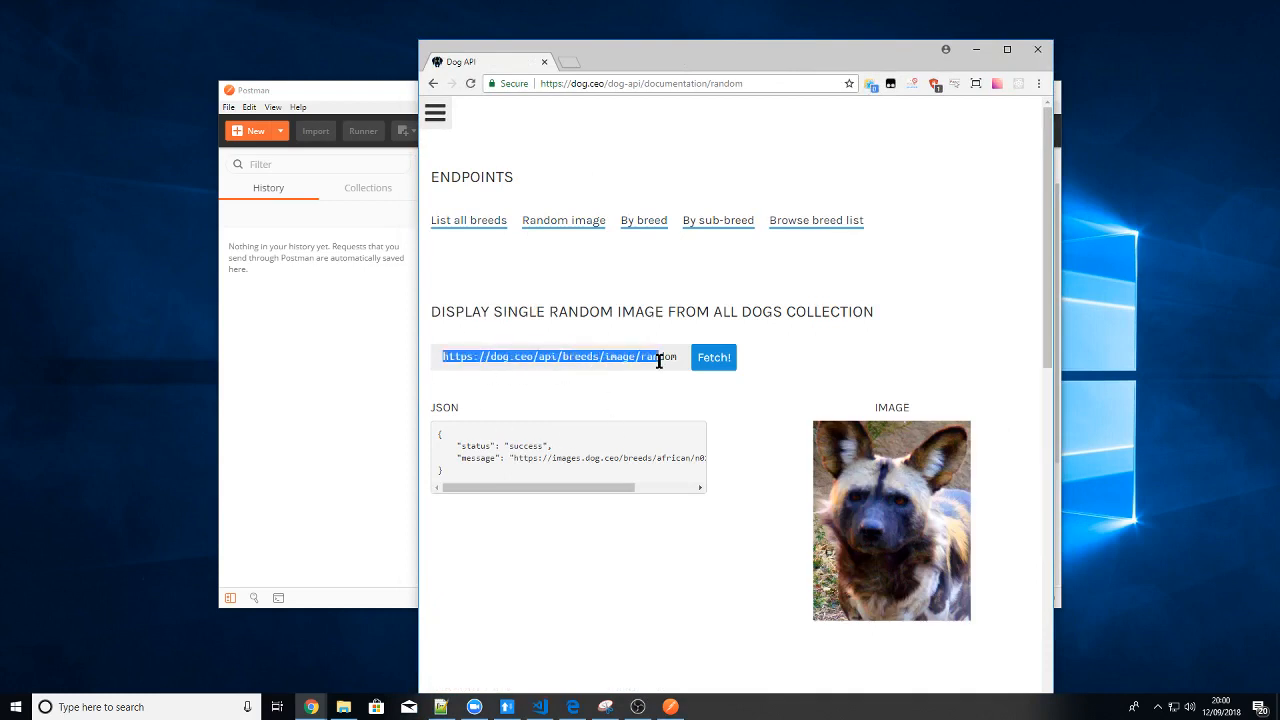
{"action": "right_click", "coordinate": [660, 360]}
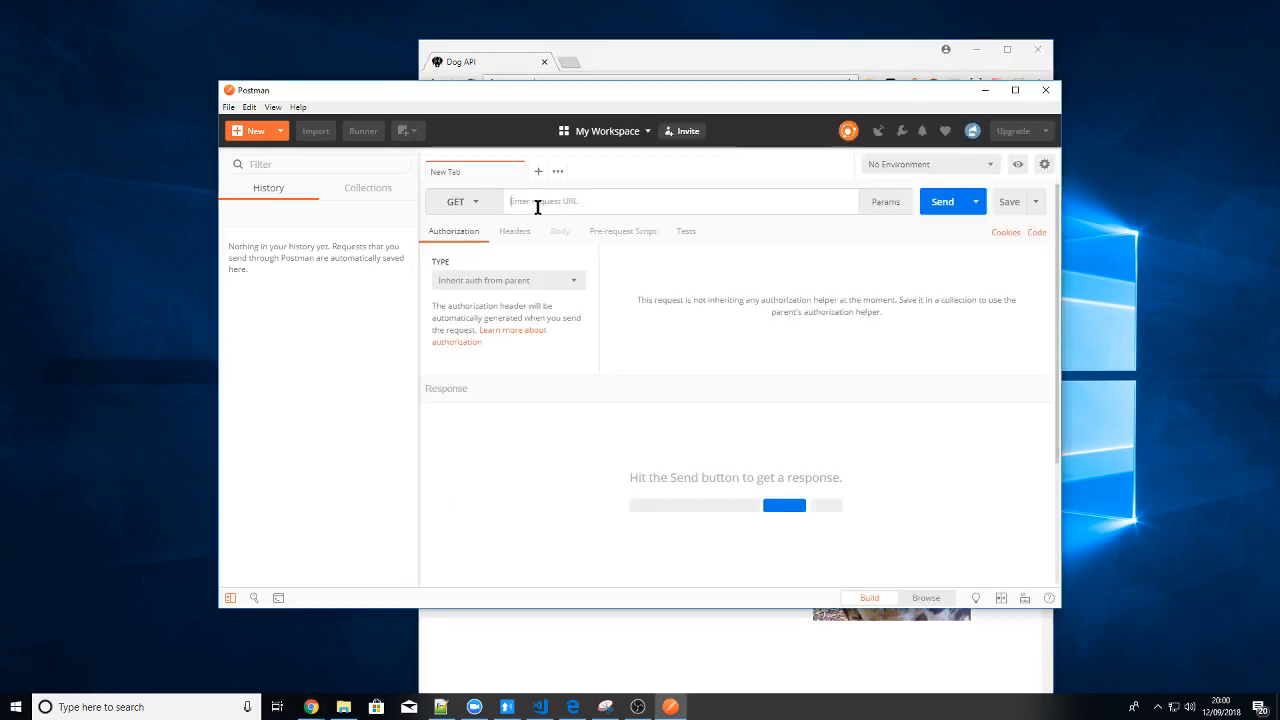
{"action": "type", "text": "https://dog.ceo/api/breeds/image/random"}
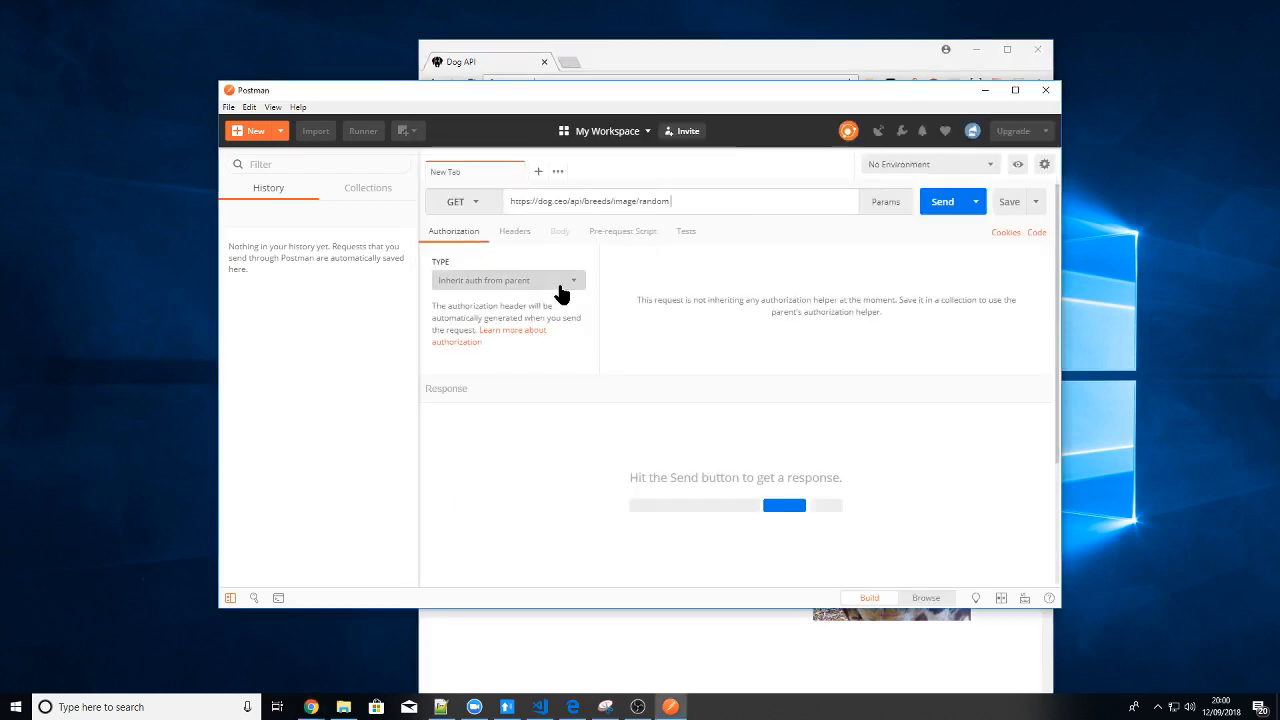
{"action": "mouse_move", "coordinate": [728, 280]}
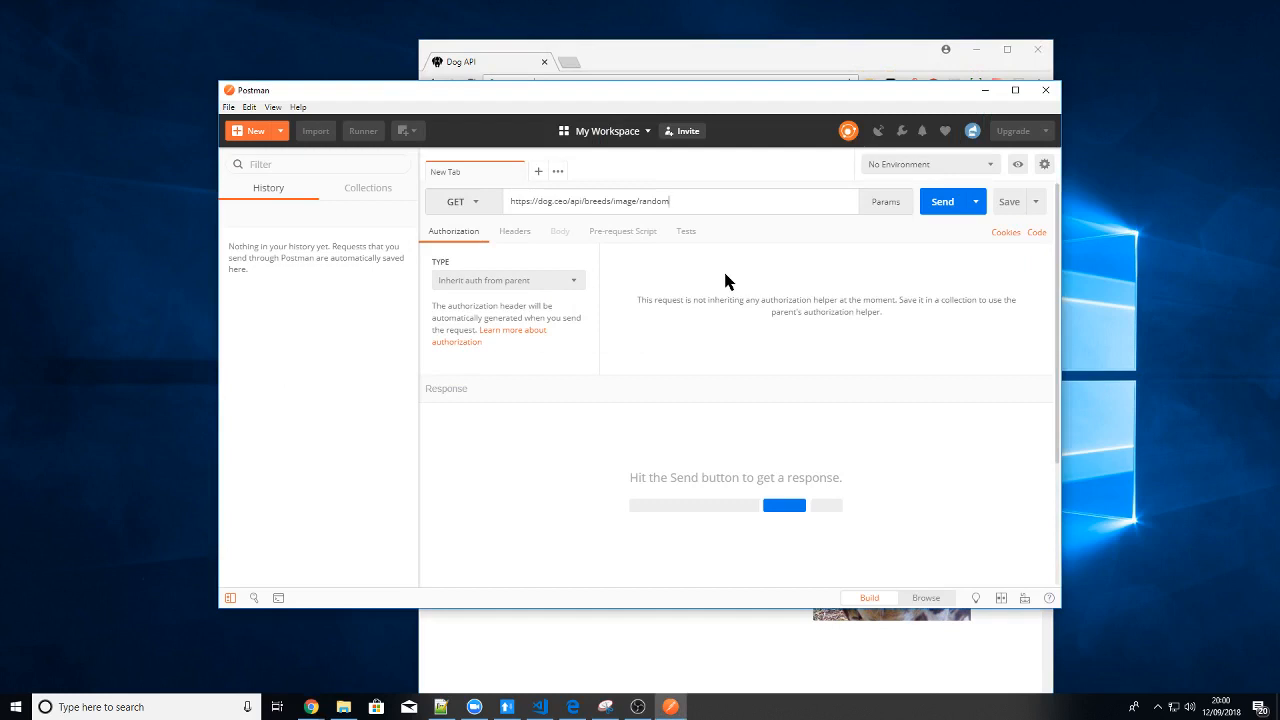
{"action": "left_click", "coordinate": [942, 201]}
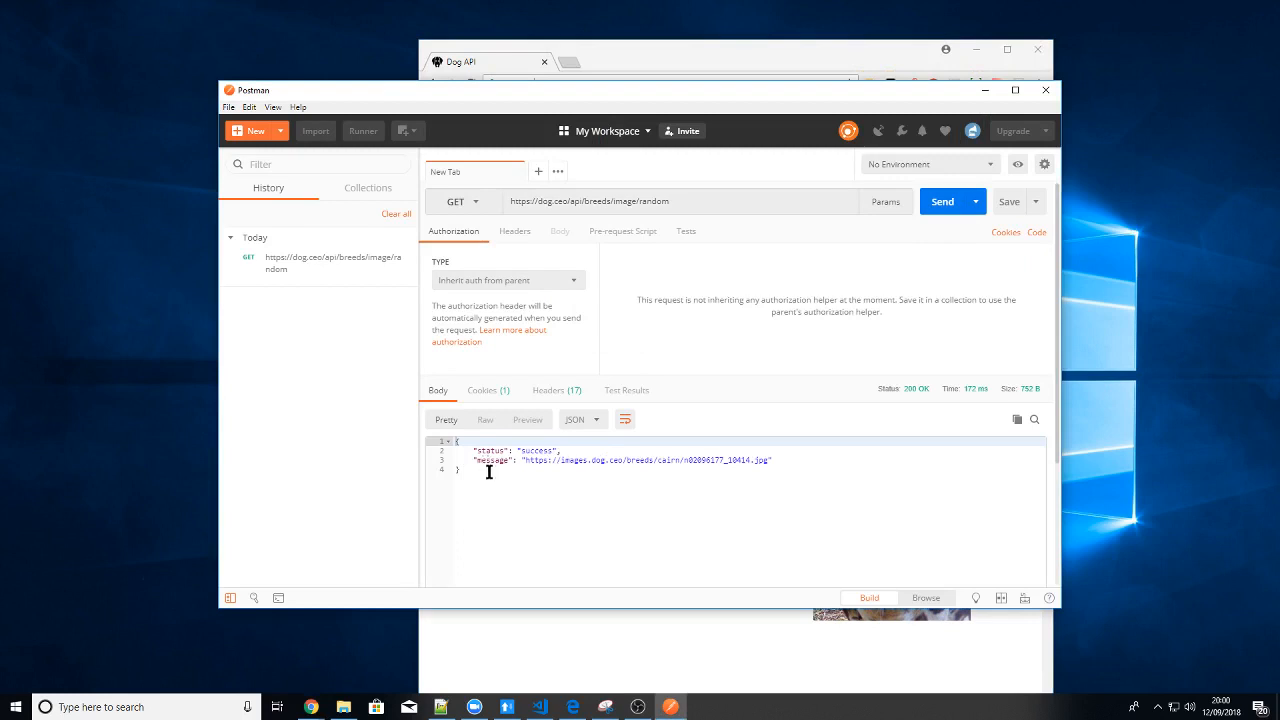
{"action": "mouse_move", "coordinate": [561, 469]}
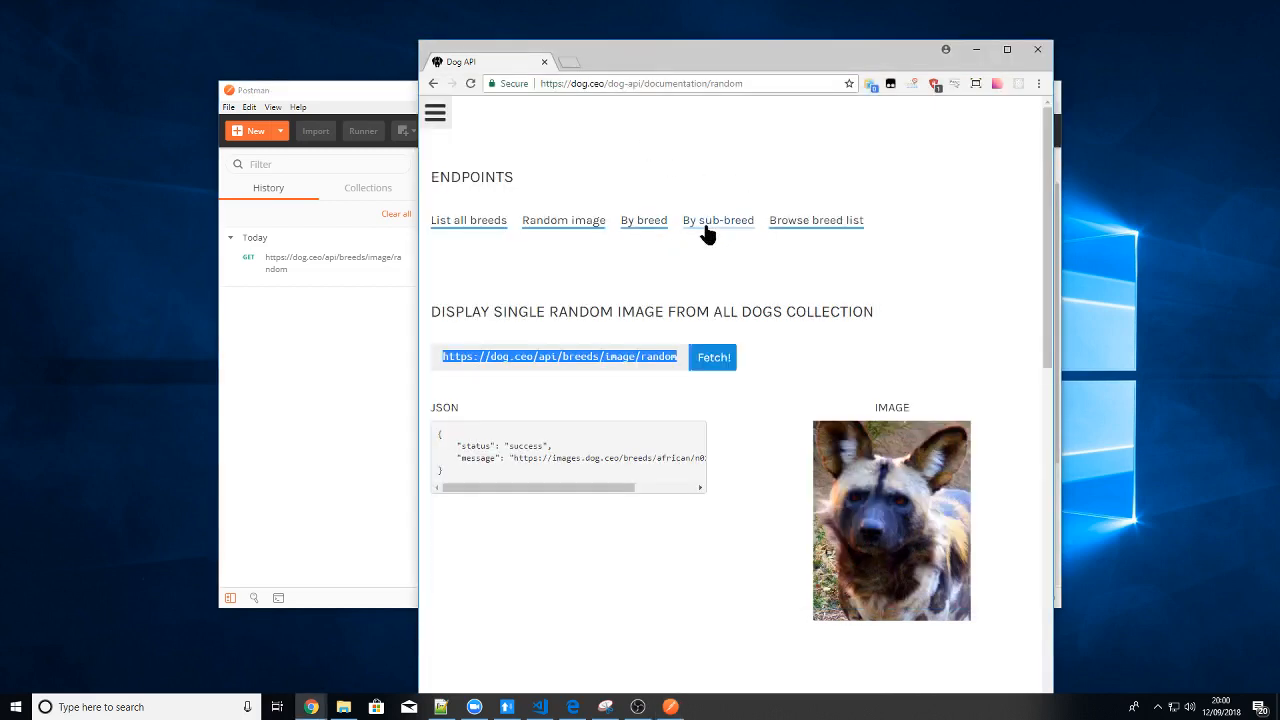
Copy the hound images endpoint address from the Dog API 'By breed' documentation
{"action": "left_click", "coordinate": [644, 220]}
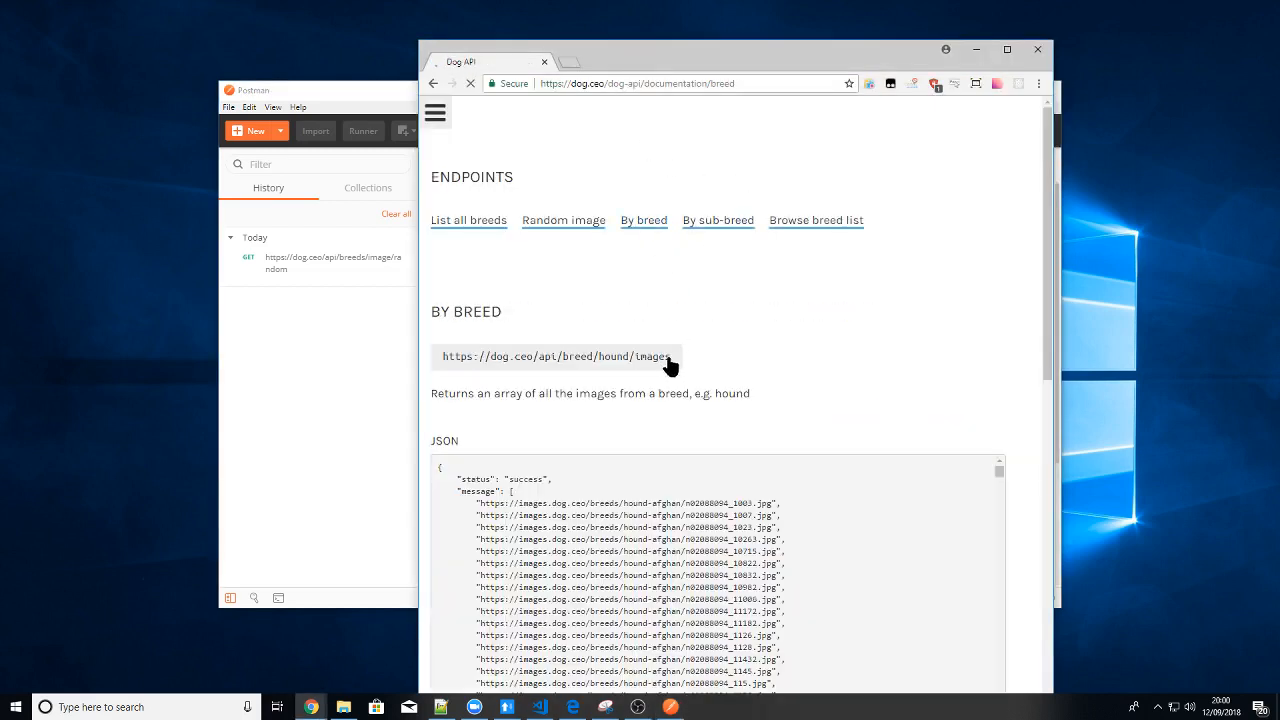
{"action": "double_click", "coordinate": [458, 356]}
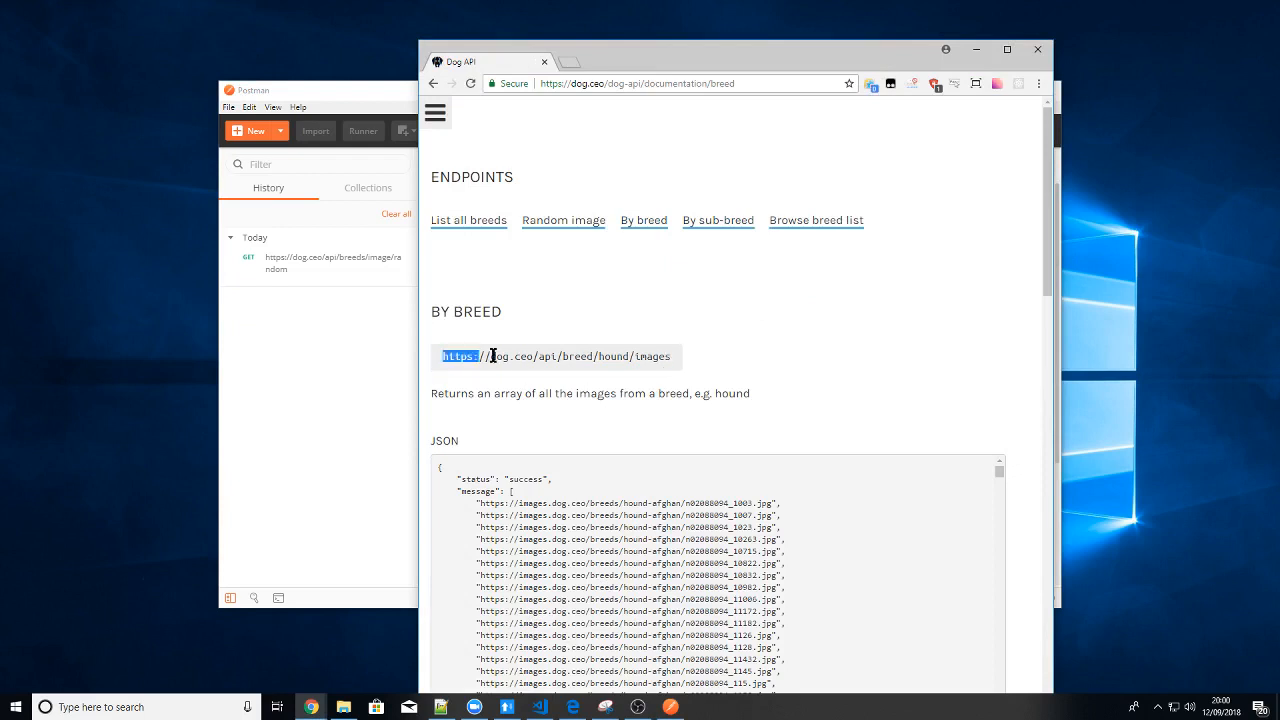
{"action": "right_click", "coordinate": [556, 356]}
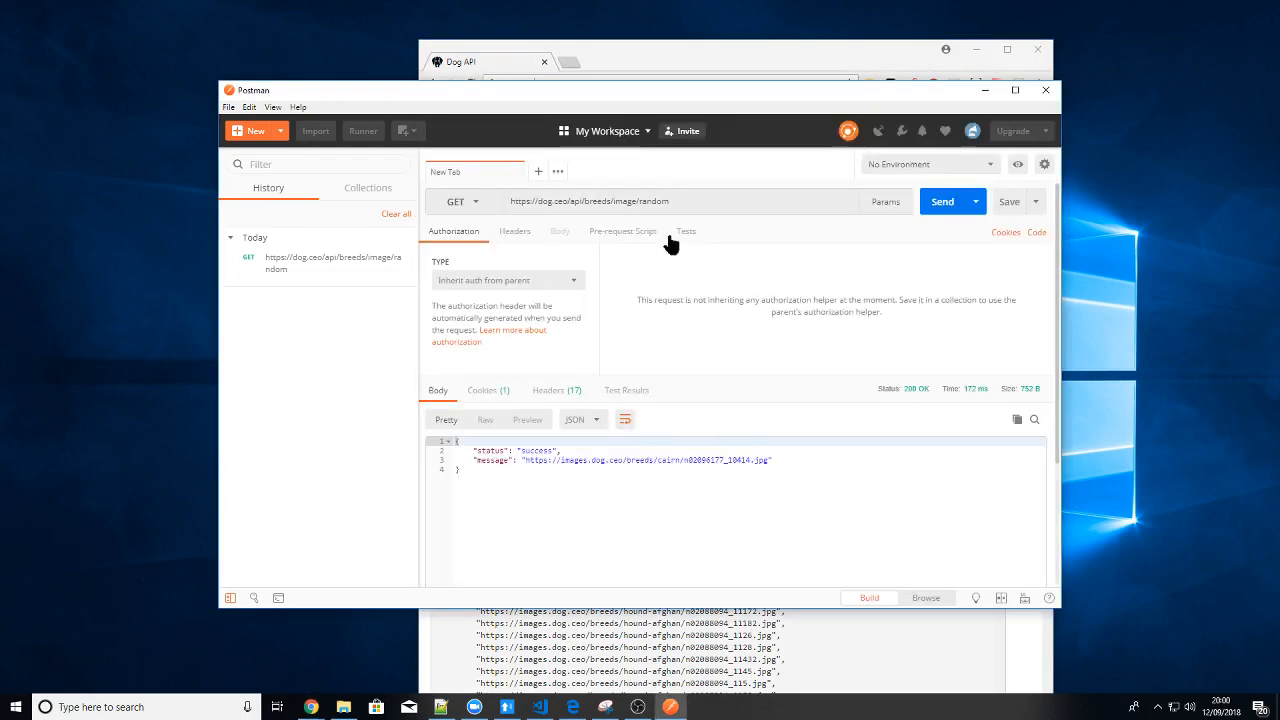
{"action": "triple_click", "coordinate": [588, 201]}
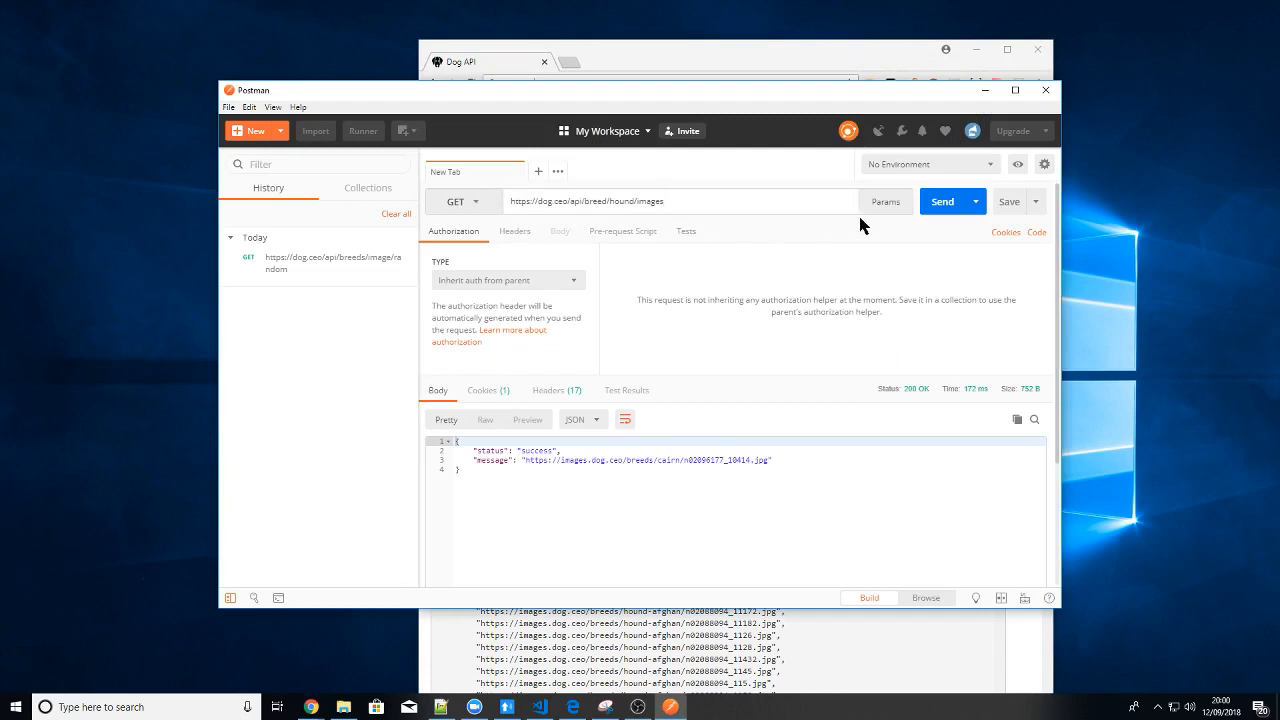
{"action": "left_click", "coordinate": [941, 201]}
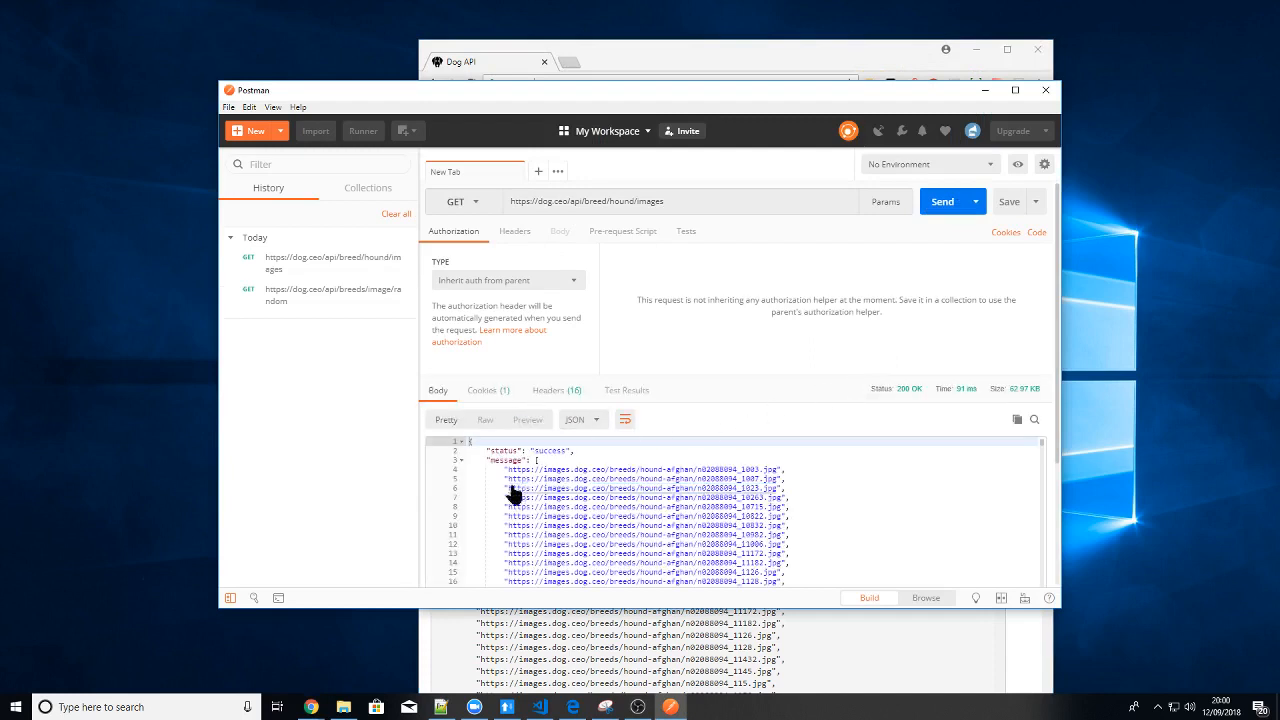
{"action": "scroll", "scroll_direction": "down", "scroll_amount": 3}
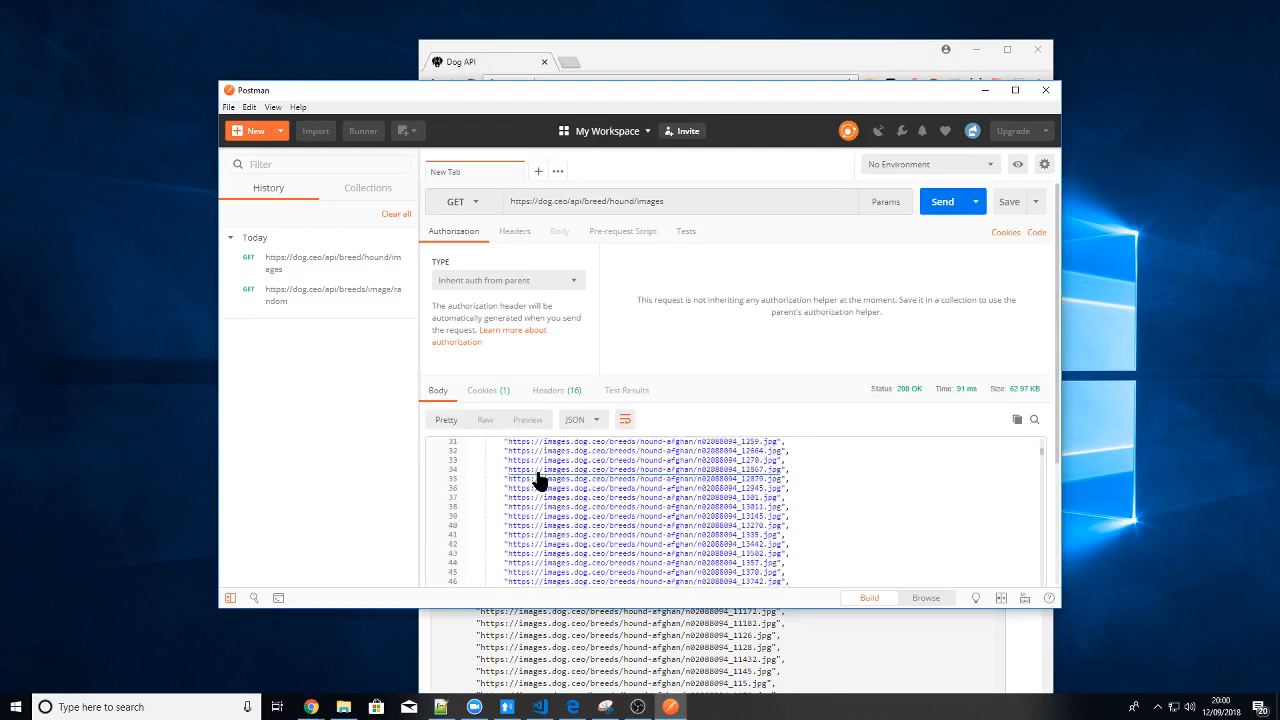
{"action": "scroll", "scroll_direction": "down", "scroll_amount": 3}
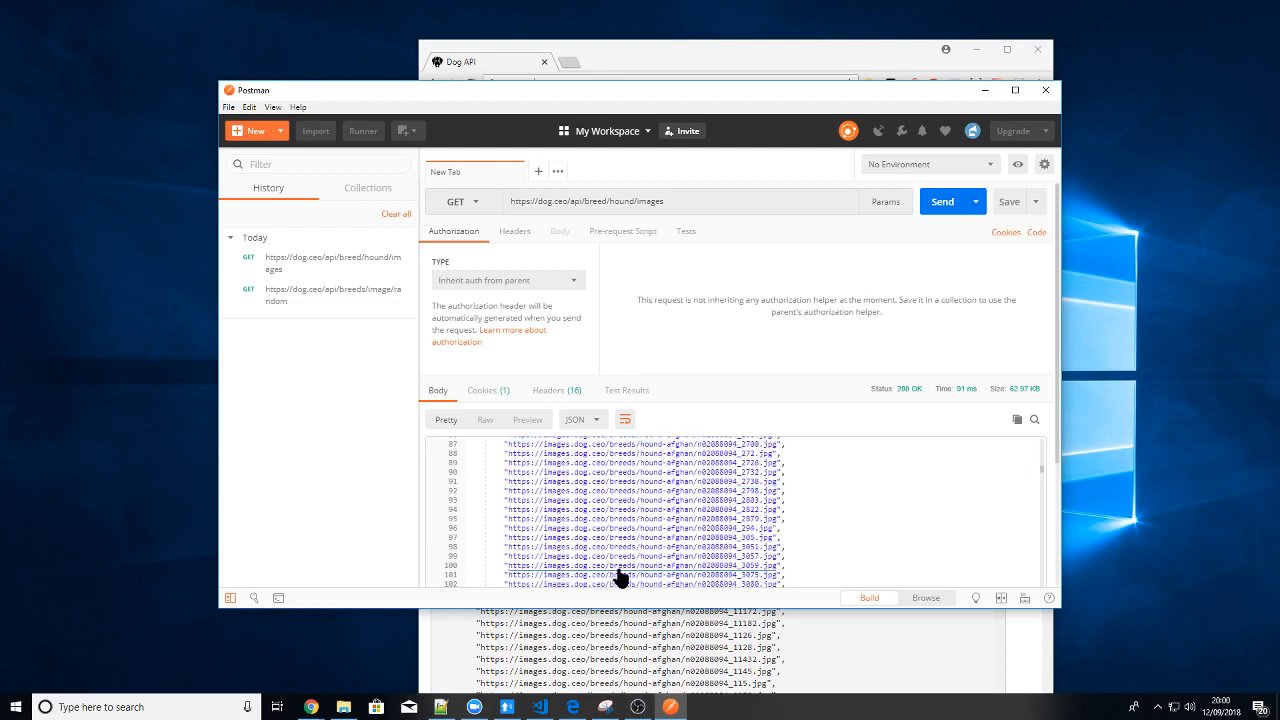
{"action": "scroll", "scroll_direction": "up", "scroll_amount": 3}
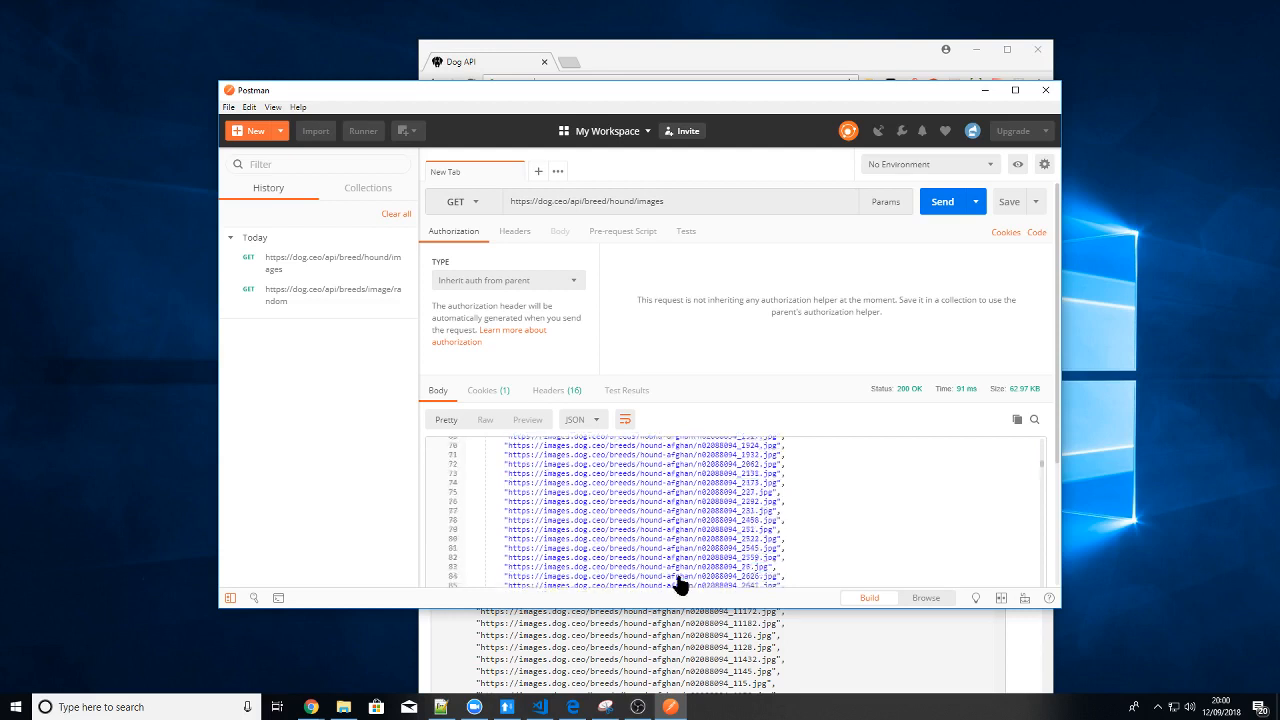
{"action": "scroll", "scroll_direction": "up", "scroll_amount": 3}
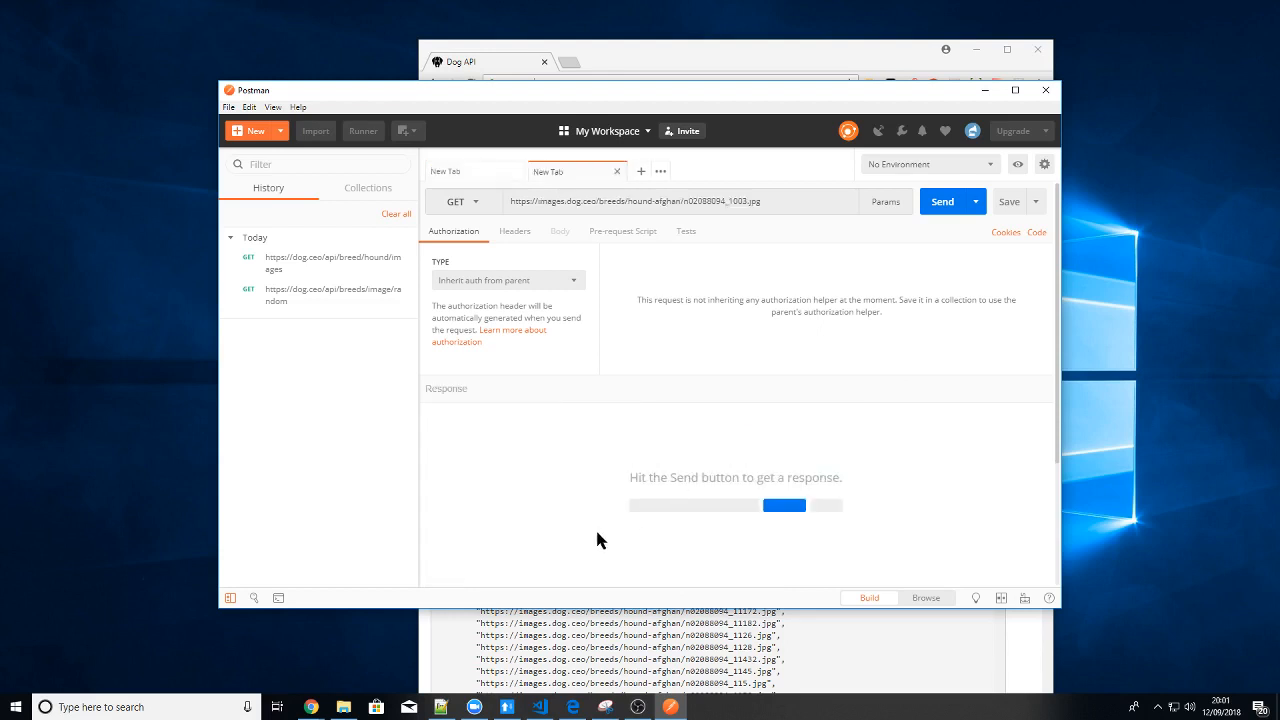
{"action": "mouse_move", "coordinate": [941, 201]}
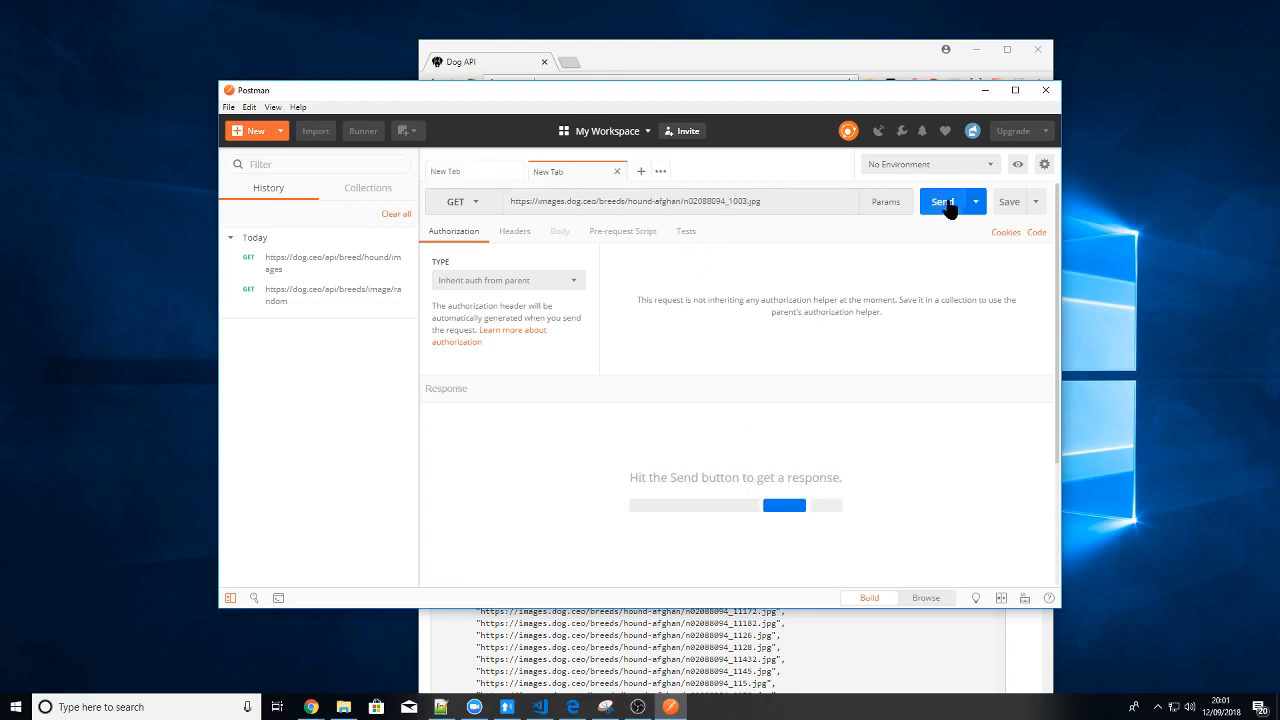
Fetch the Afghan hound image n02088094_1003.jpg, then check its cookie and view the photo
{"action": "left_click", "coordinate": [941, 201]}
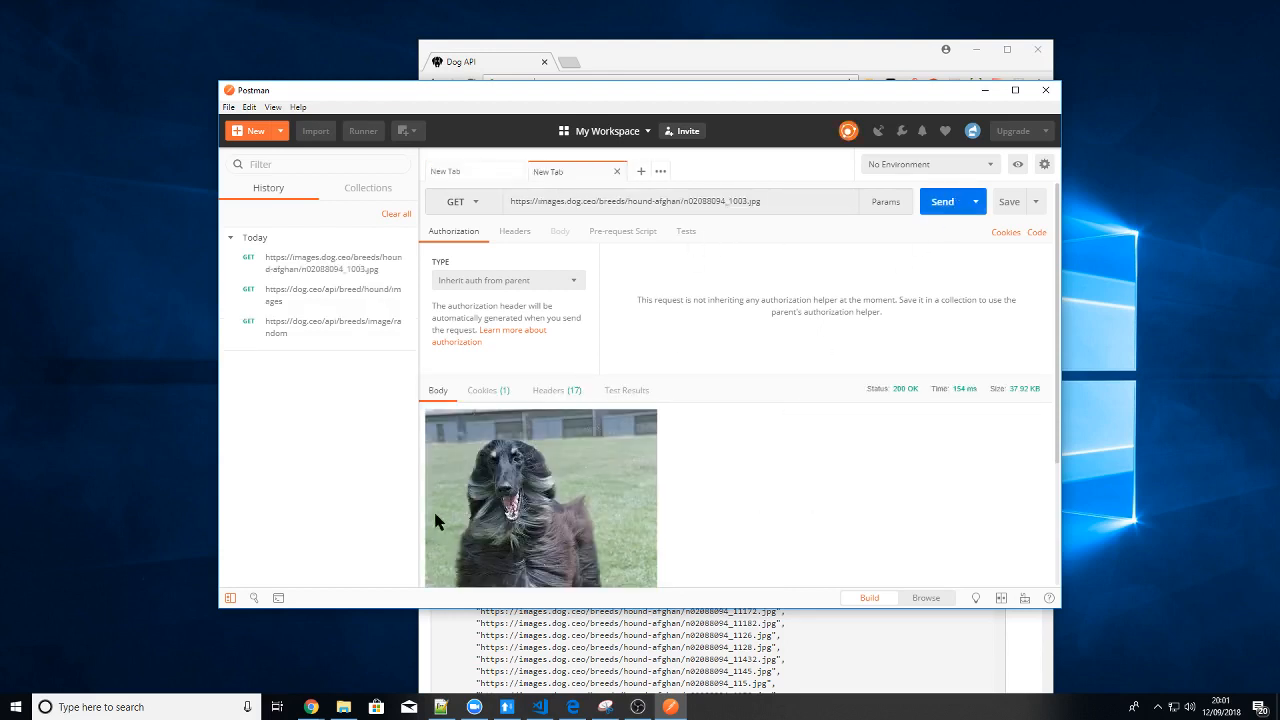
{"action": "mouse_move", "coordinate": [537, 515]}
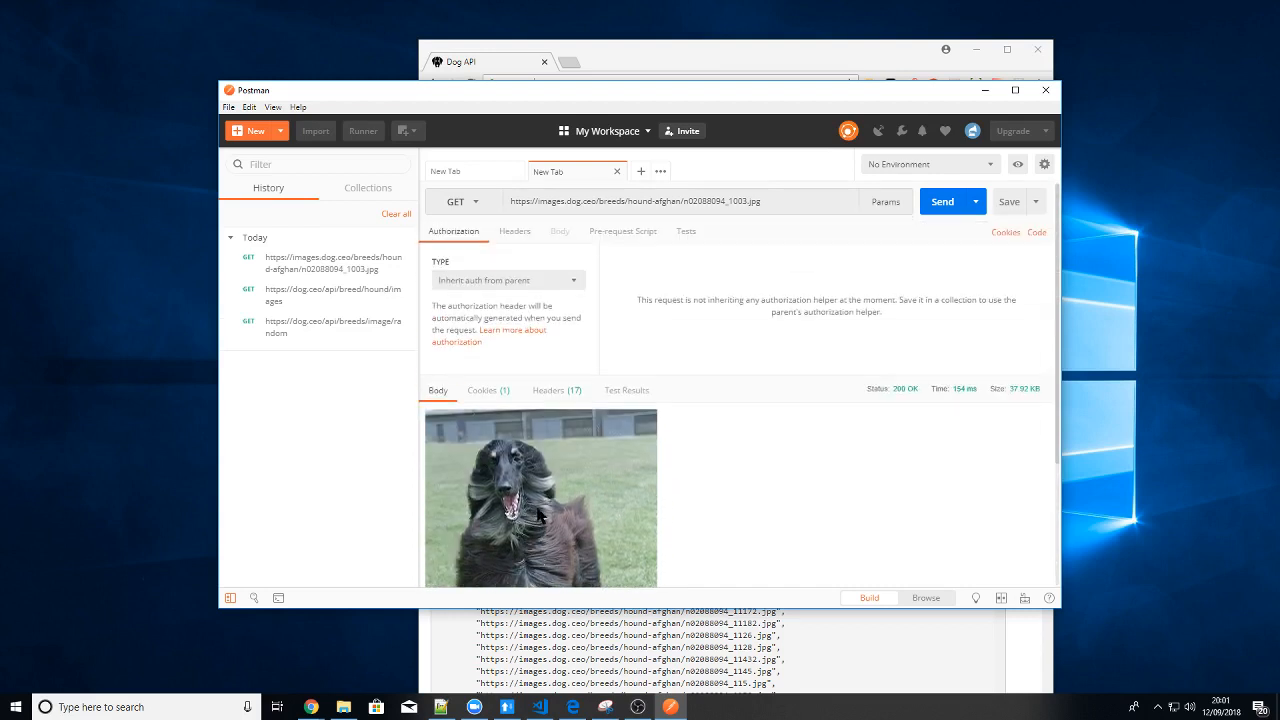
{"action": "mouse_move", "coordinate": [577, 201]}
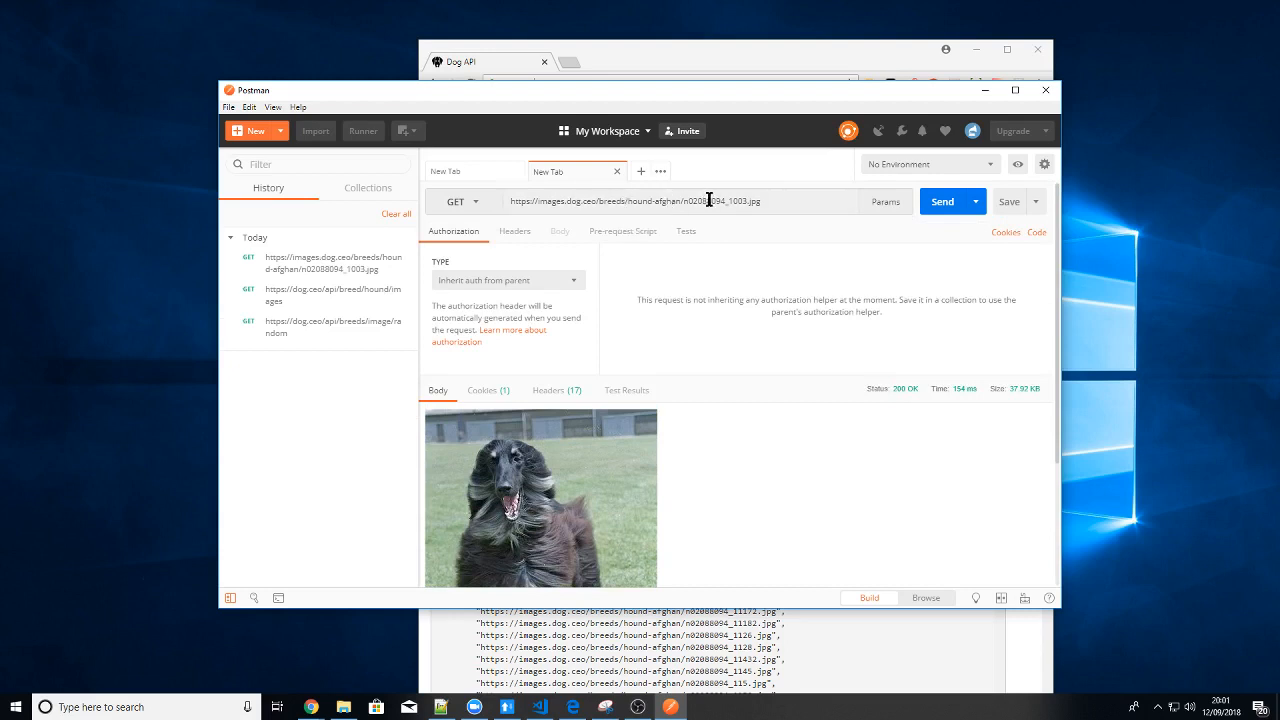
{"action": "mouse_move", "coordinate": [682, 477]}
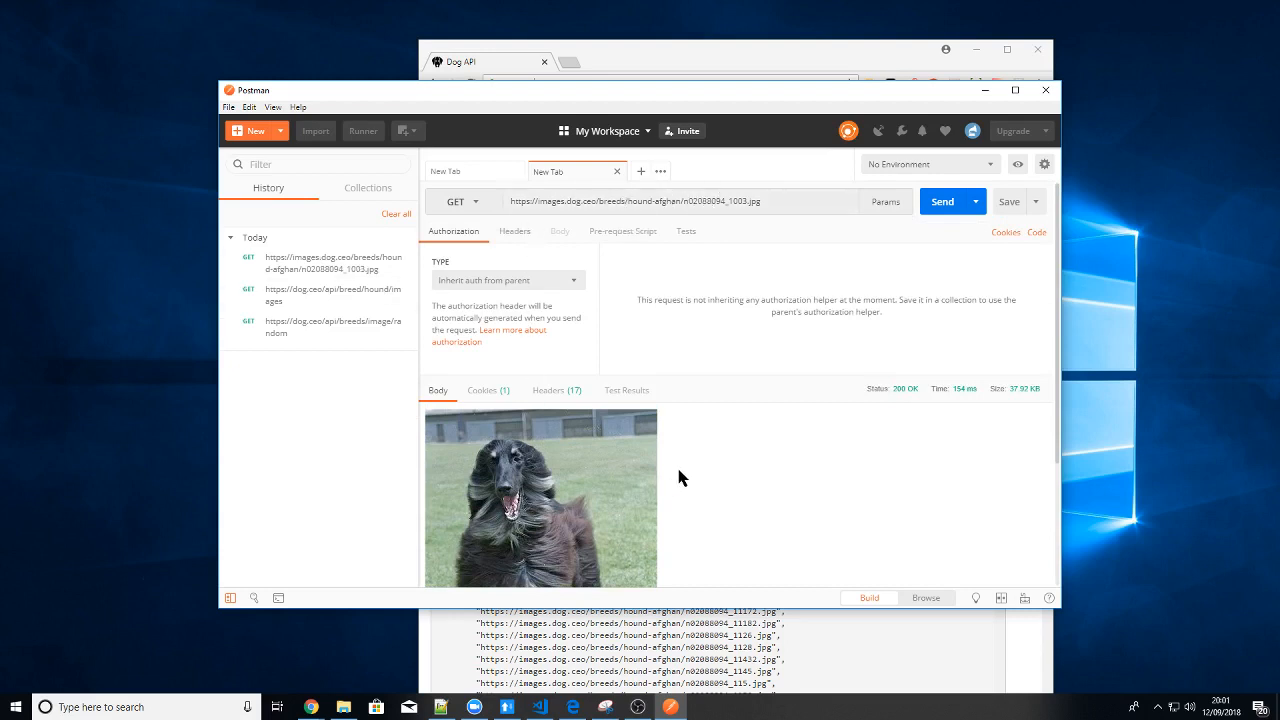
{"action": "left_click", "coordinate": [482, 390]}
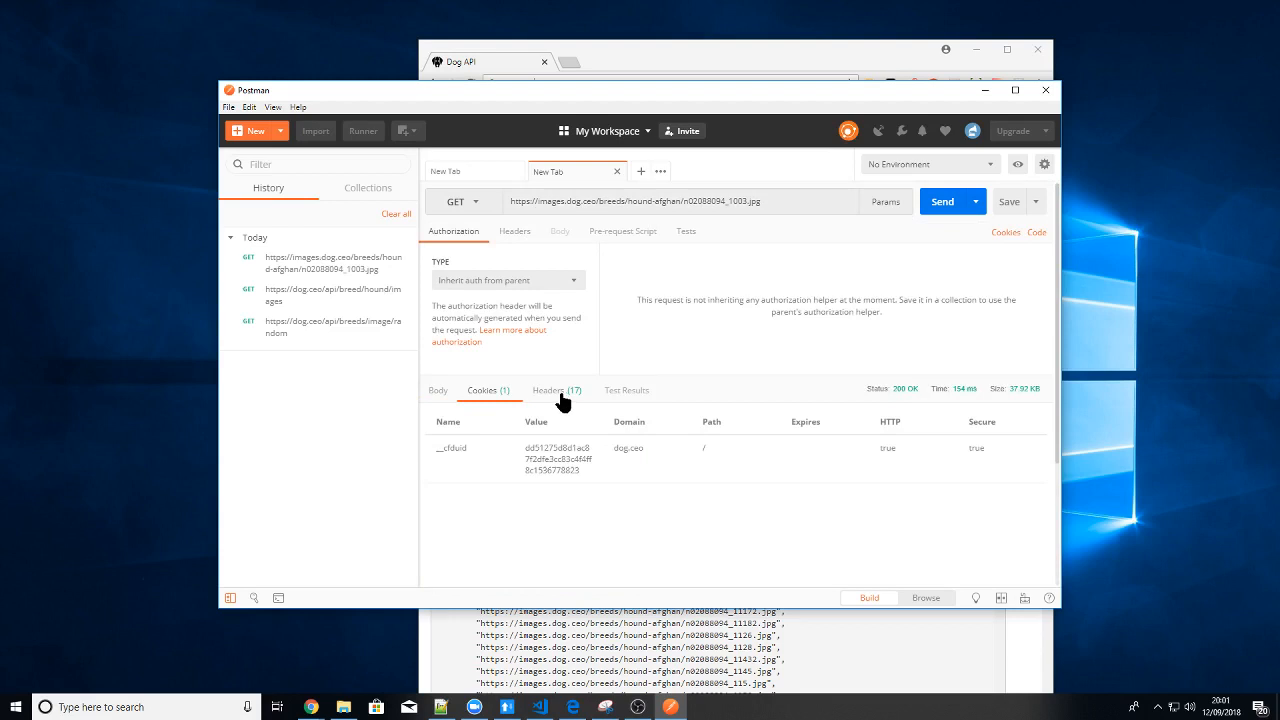
{"action": "left_click", "coordinate": [438, 390]}
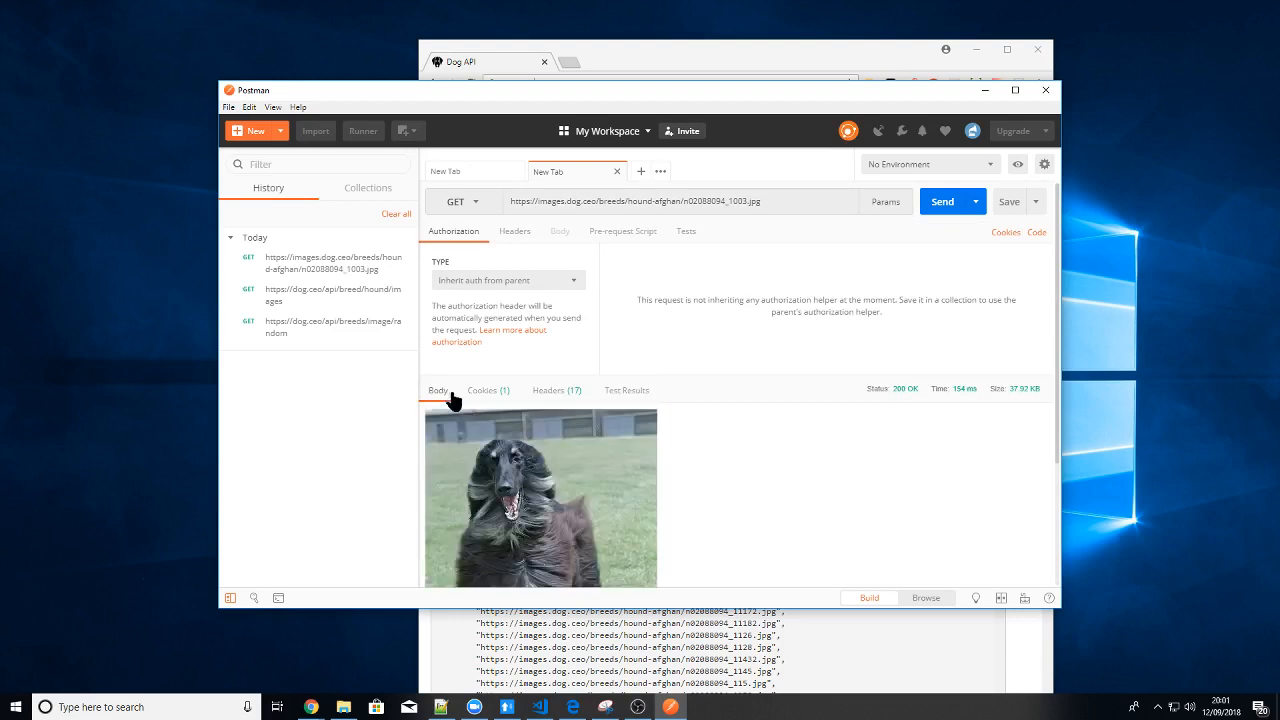
{"action": "mouse_move", "coordinate": [352, 123]}
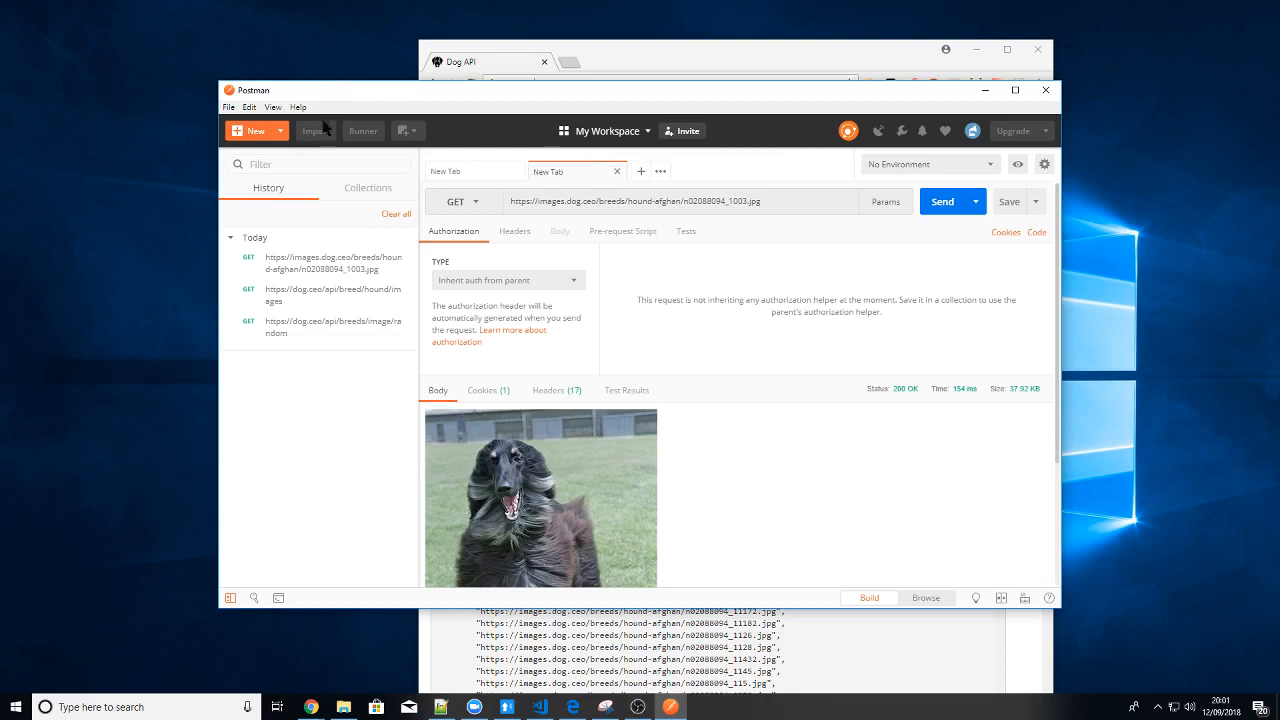
{"action": "mouse_move", "coordinate": [1001, 124]}
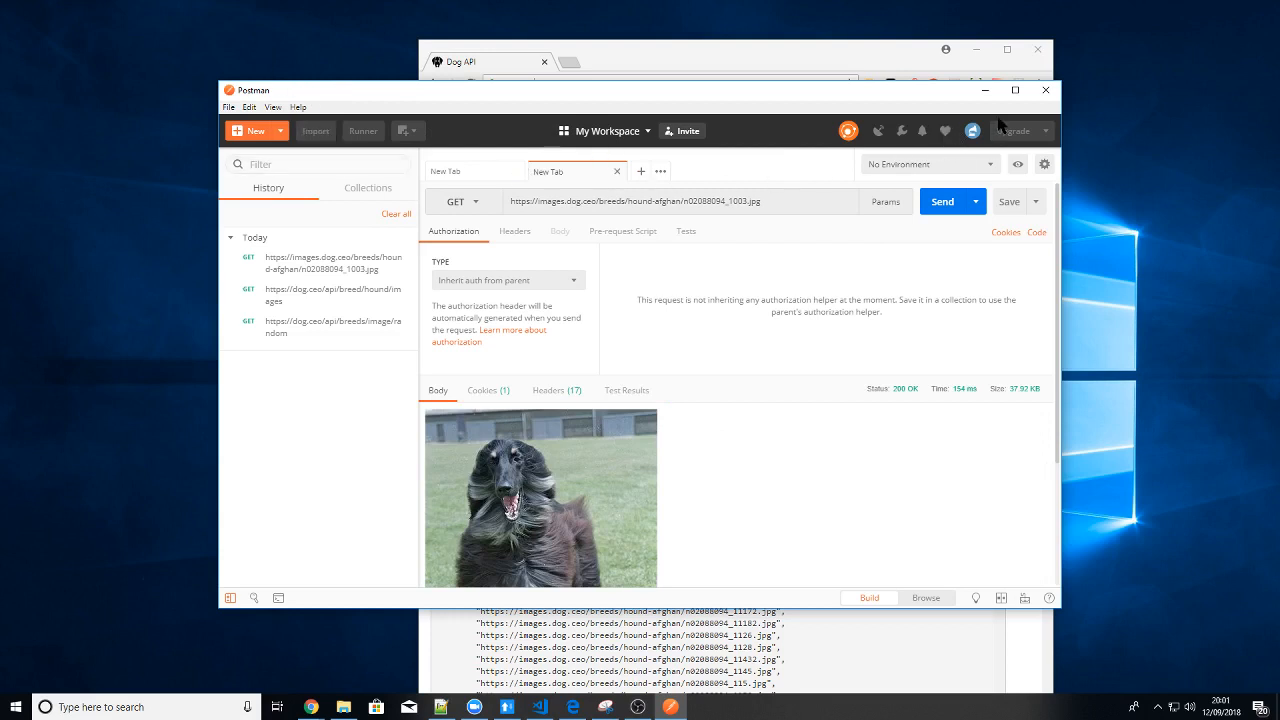